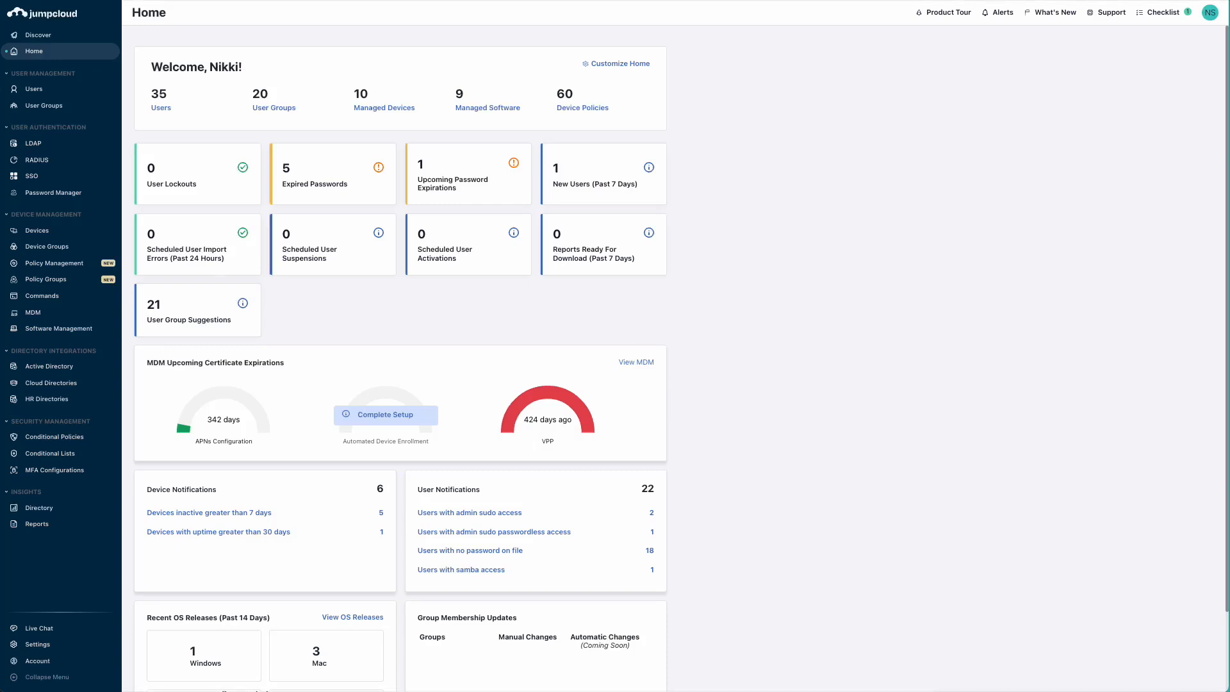
pyautogui.moveTo(431, 657)
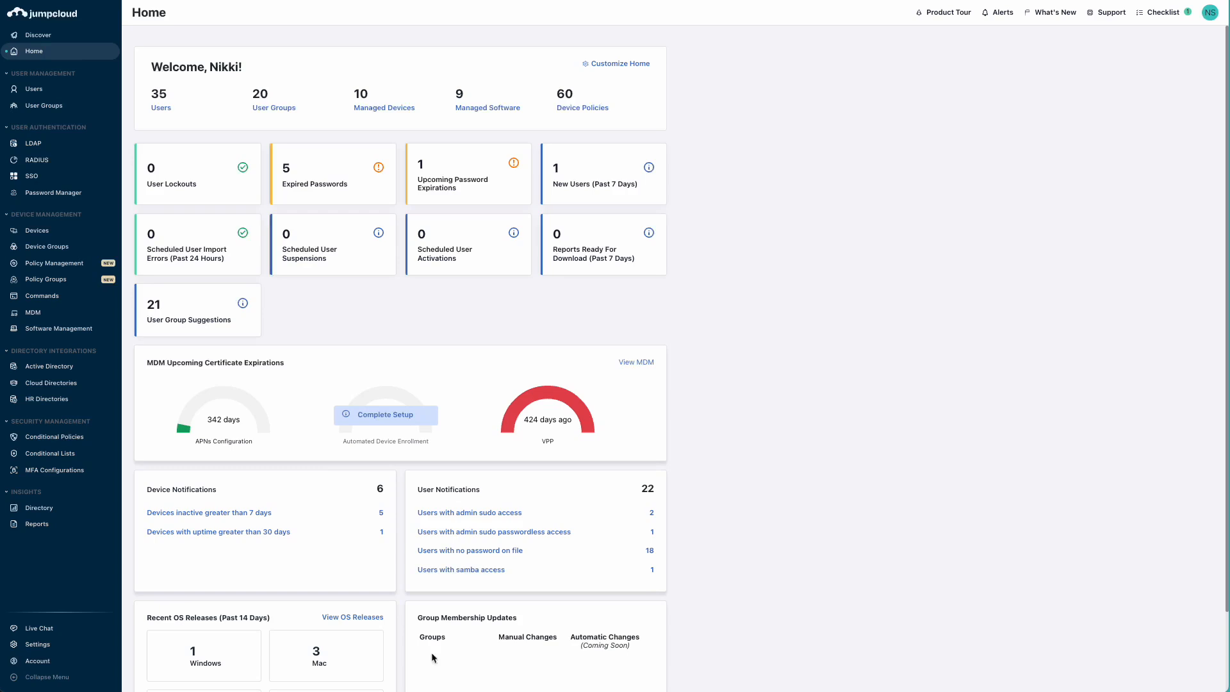
pyautogui.moveTo(84, 93)
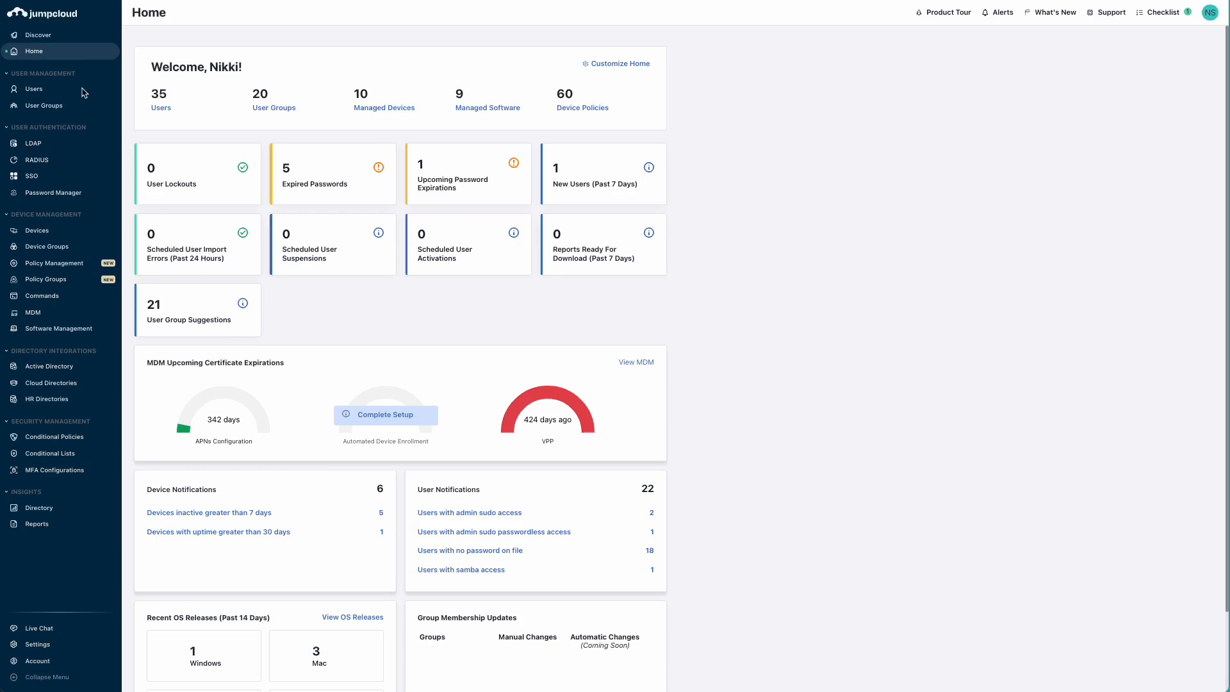
pyautogui.click(33, 88)
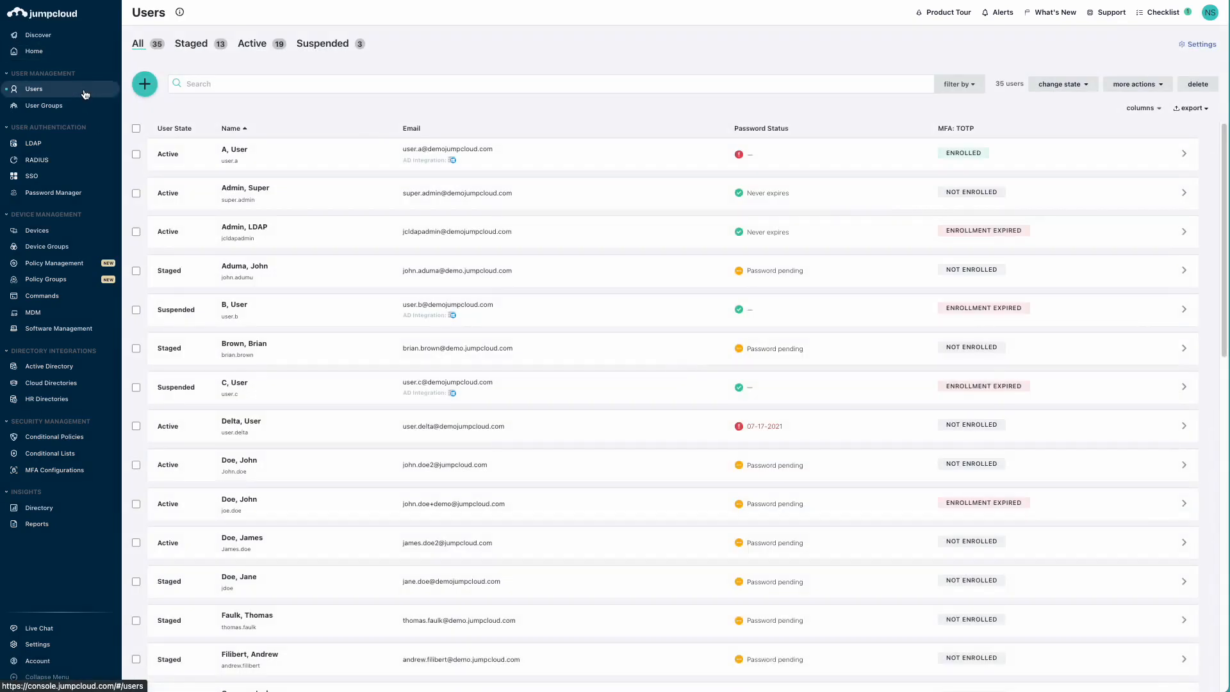
pyautogui.moveTo(733, 432)
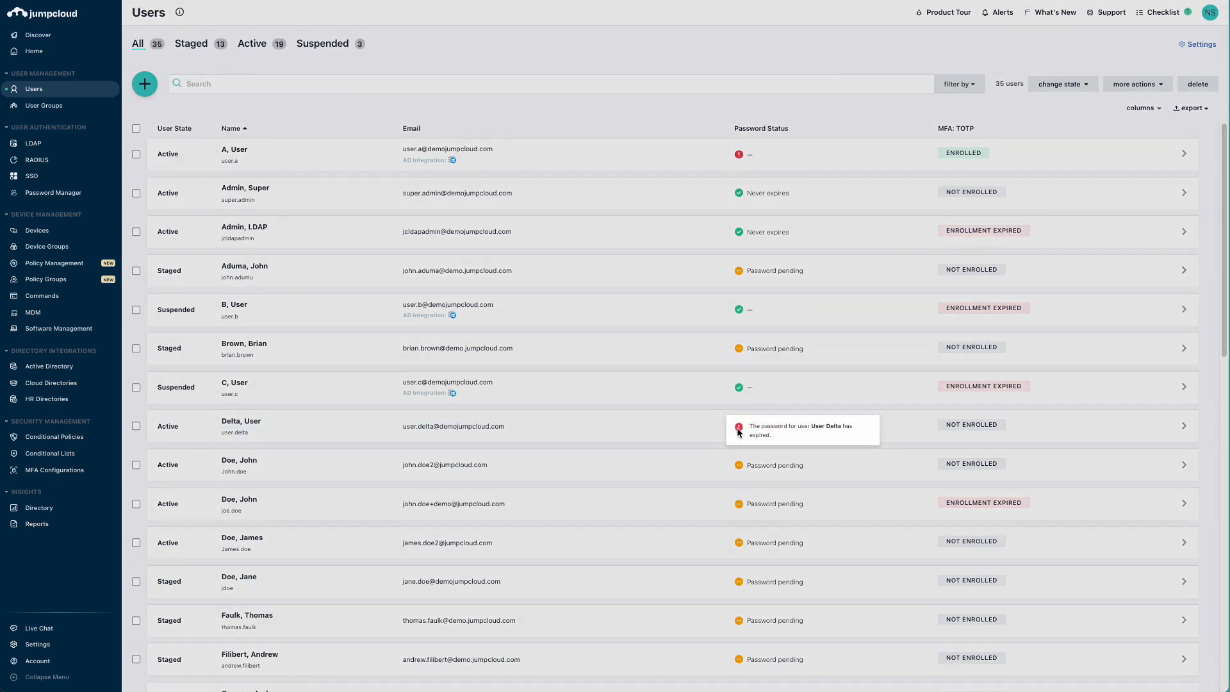
pyautogui.moveTo(768, 434)
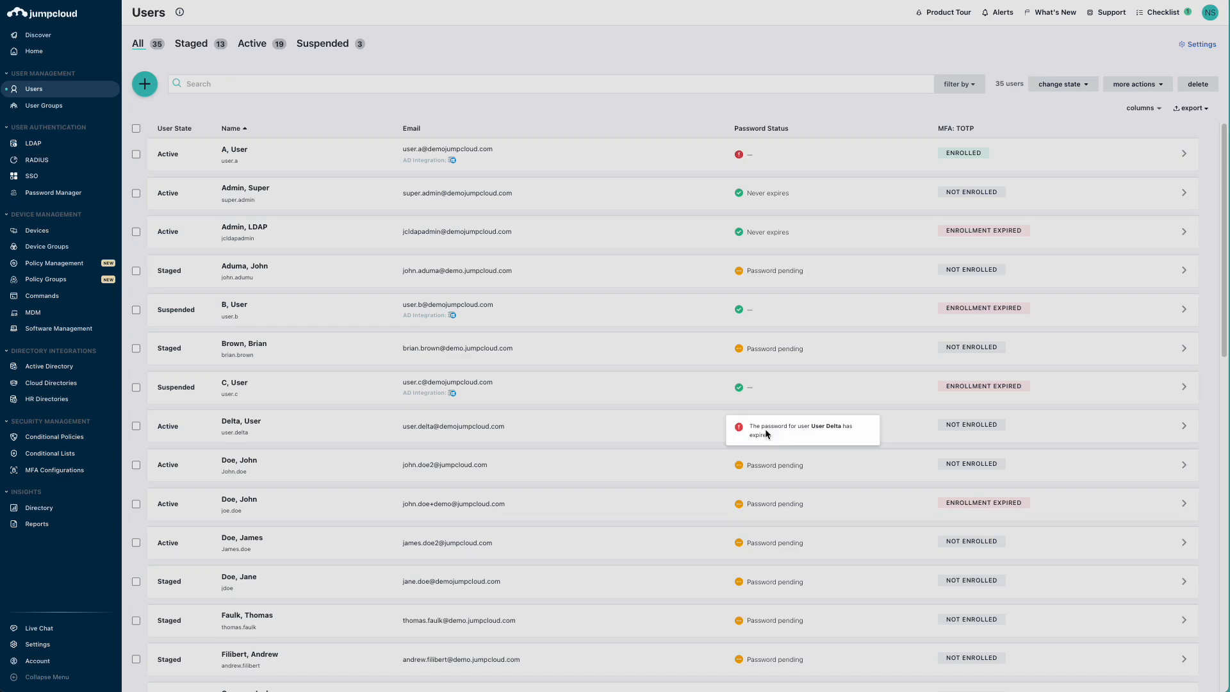
pyautogui.click(760, 128)
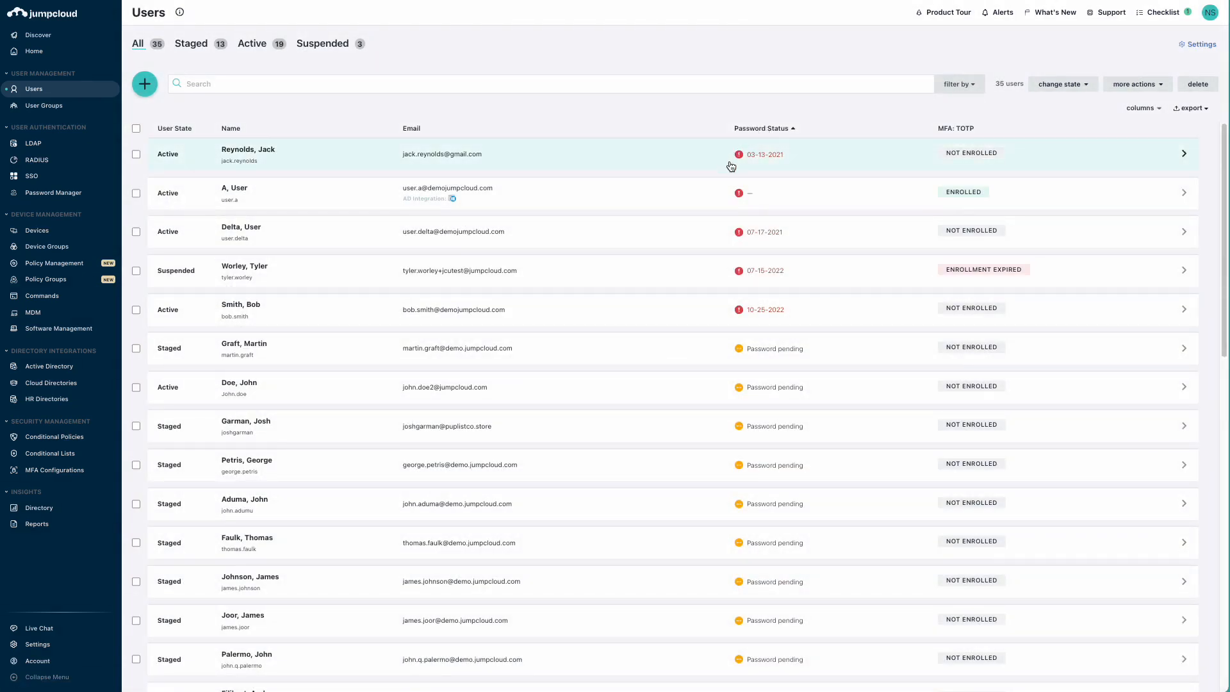
pyautogui.moveTo(738, 270)
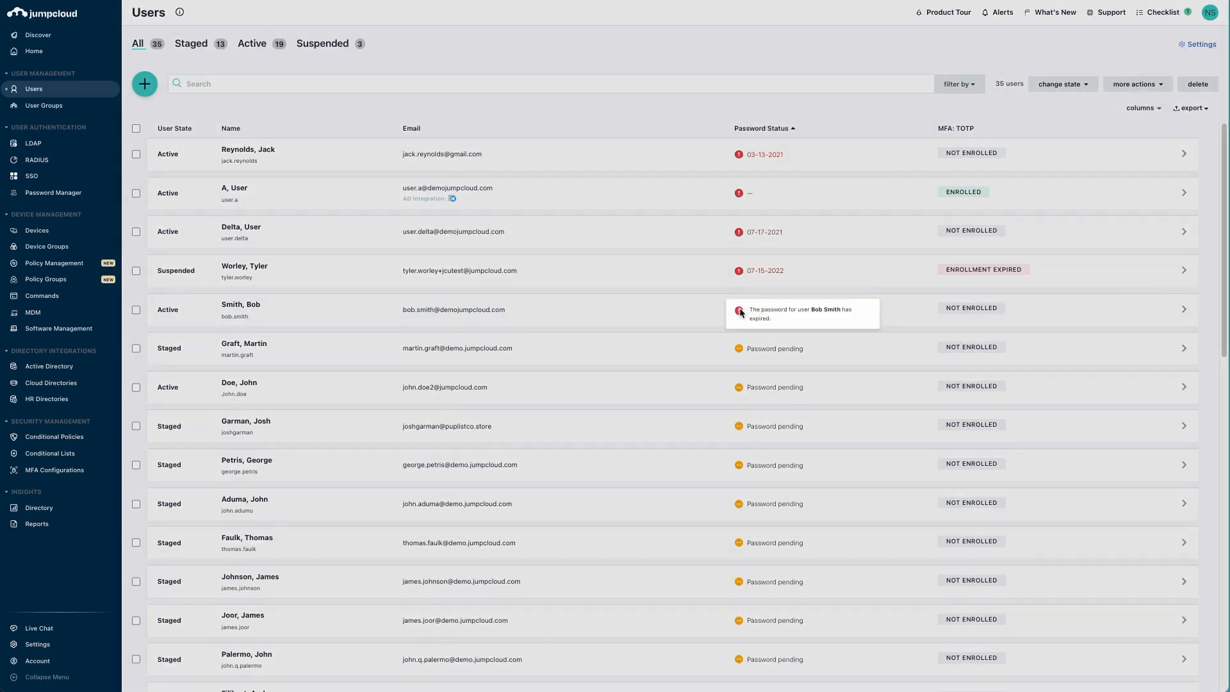
pyautogui.moveTo(741, 313)
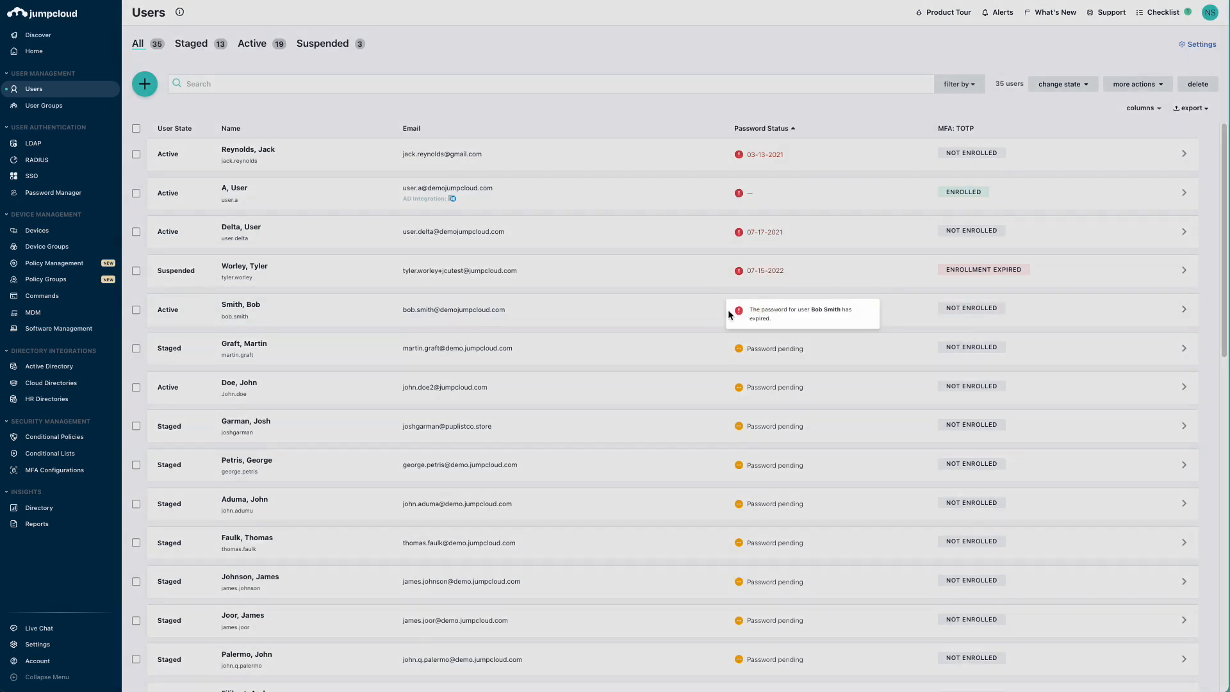
pyautogui.click(241, 309)
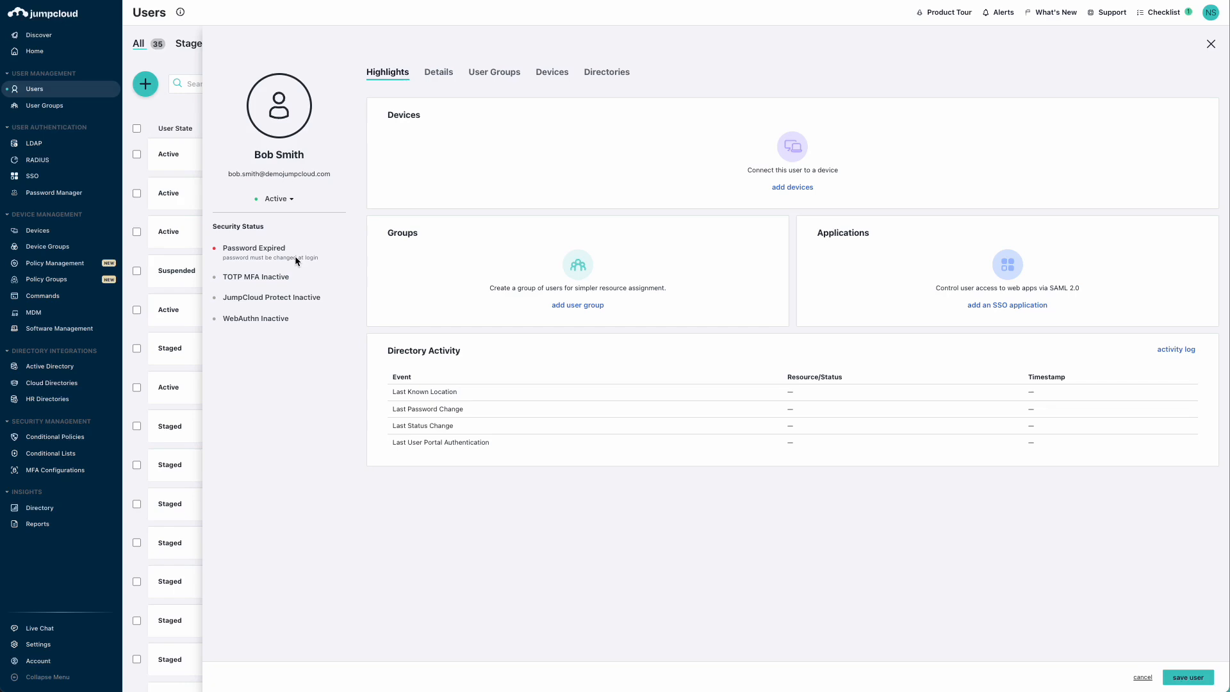
pyautogui.moveTo(66, 650)
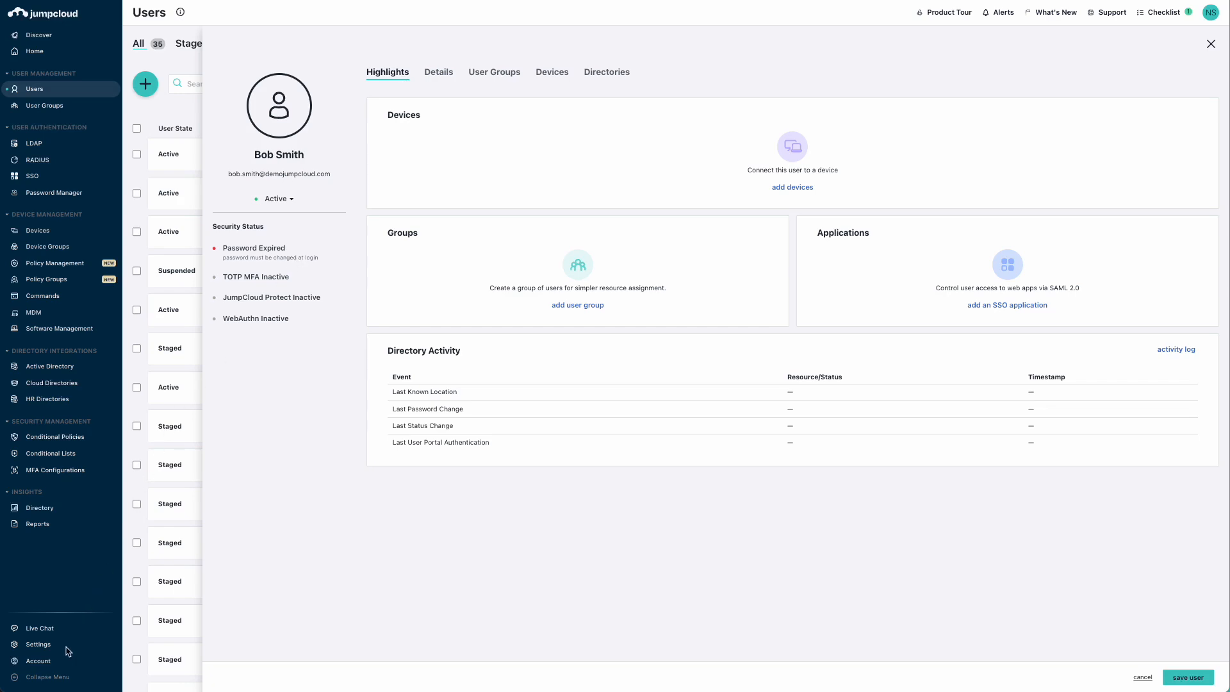
# Go to the organization Settings and switch to the Security section.
pyautogui.click(38, 645)
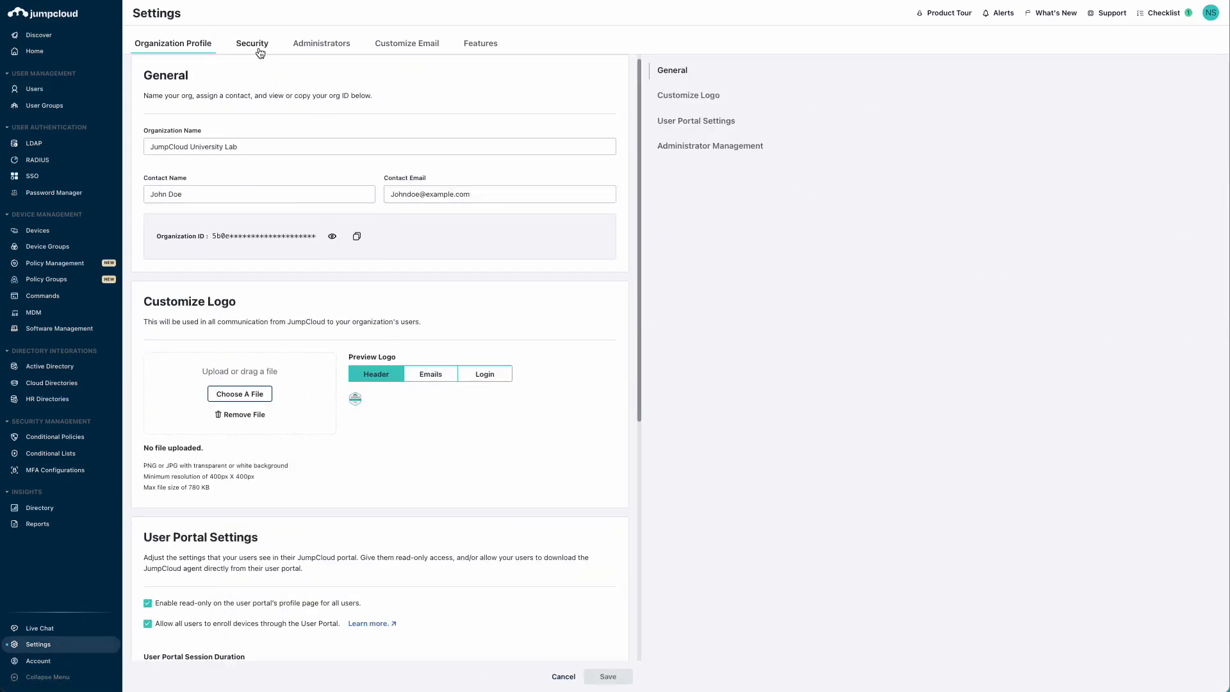
pyautogui.click(252, 43)
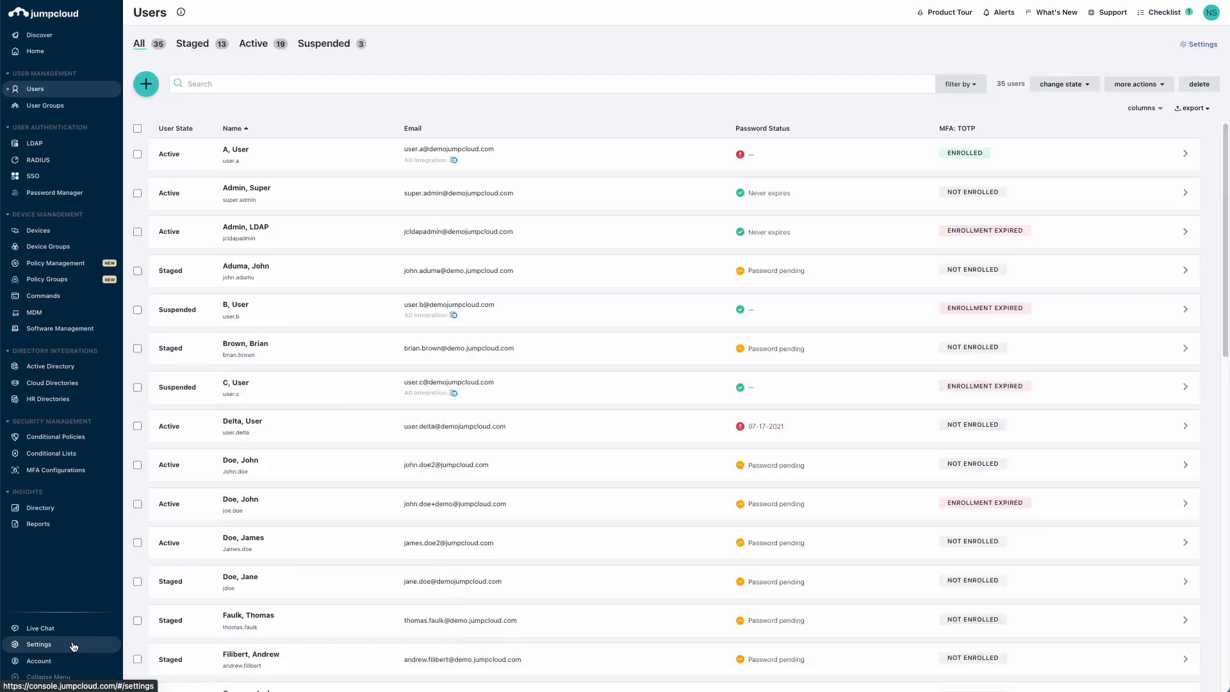
# Review the Password Aging and lockout rules in Settings > Security, then return to Users.
pyautogui.click(38, 644)
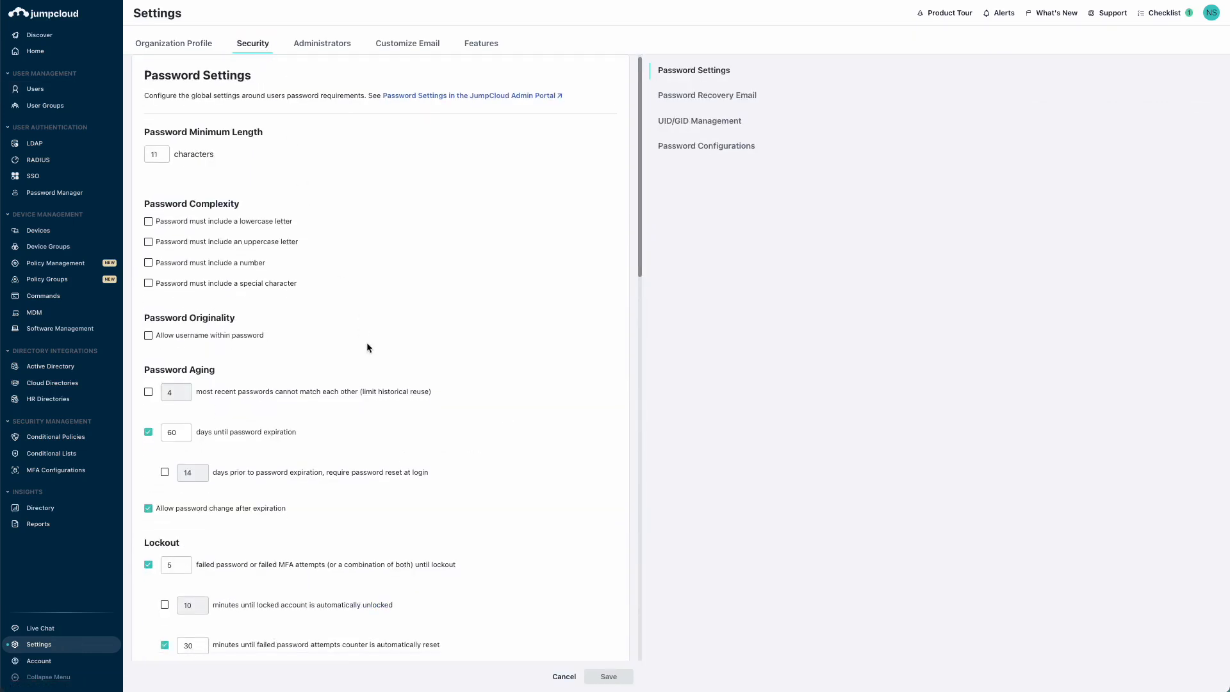
pyautogui.scroll(-3)
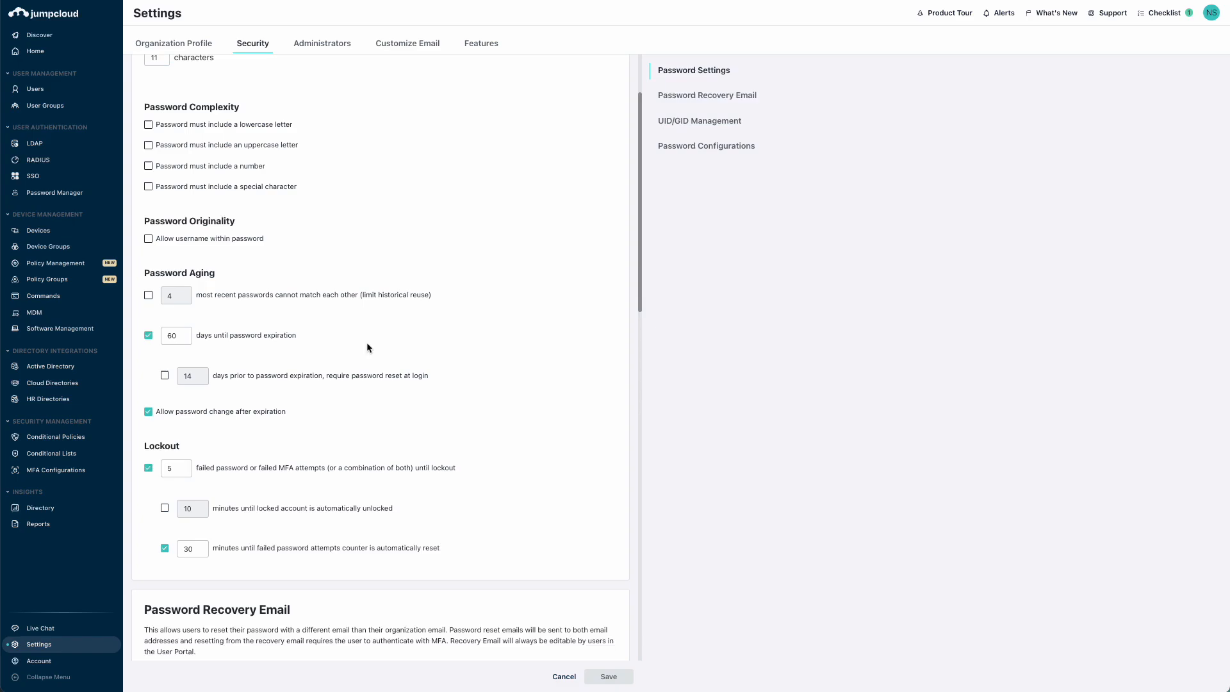
pyautogui.click(35, 88)
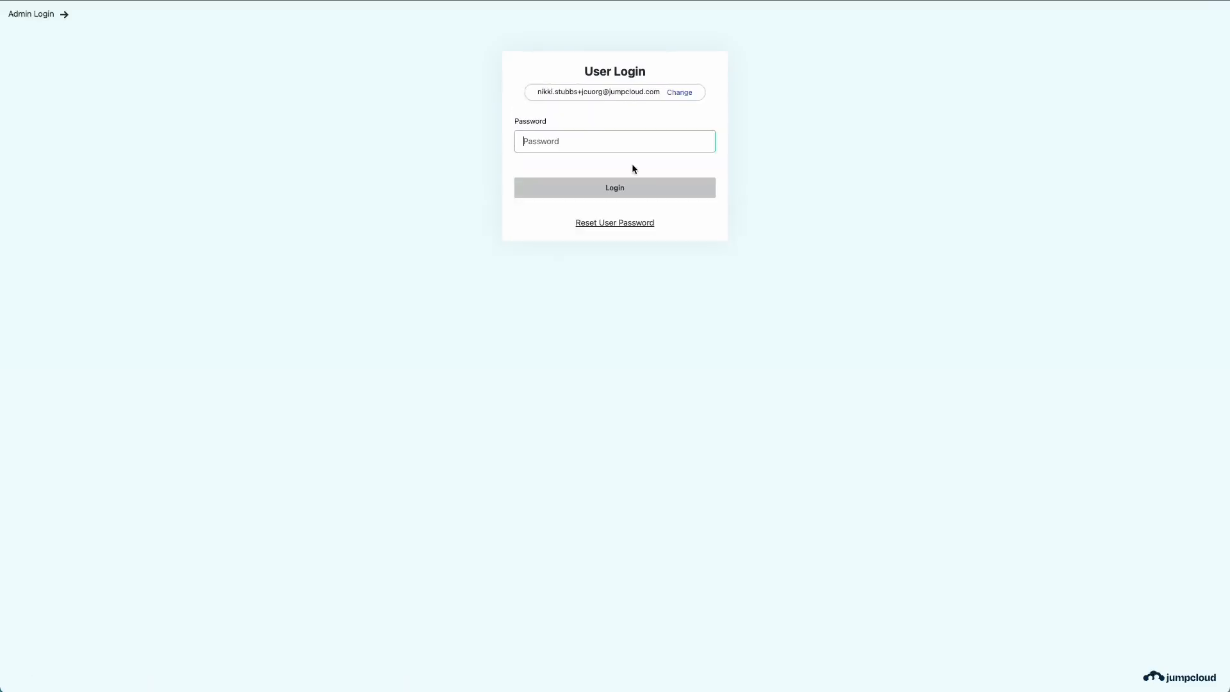
pyautogui.click(614, 187)
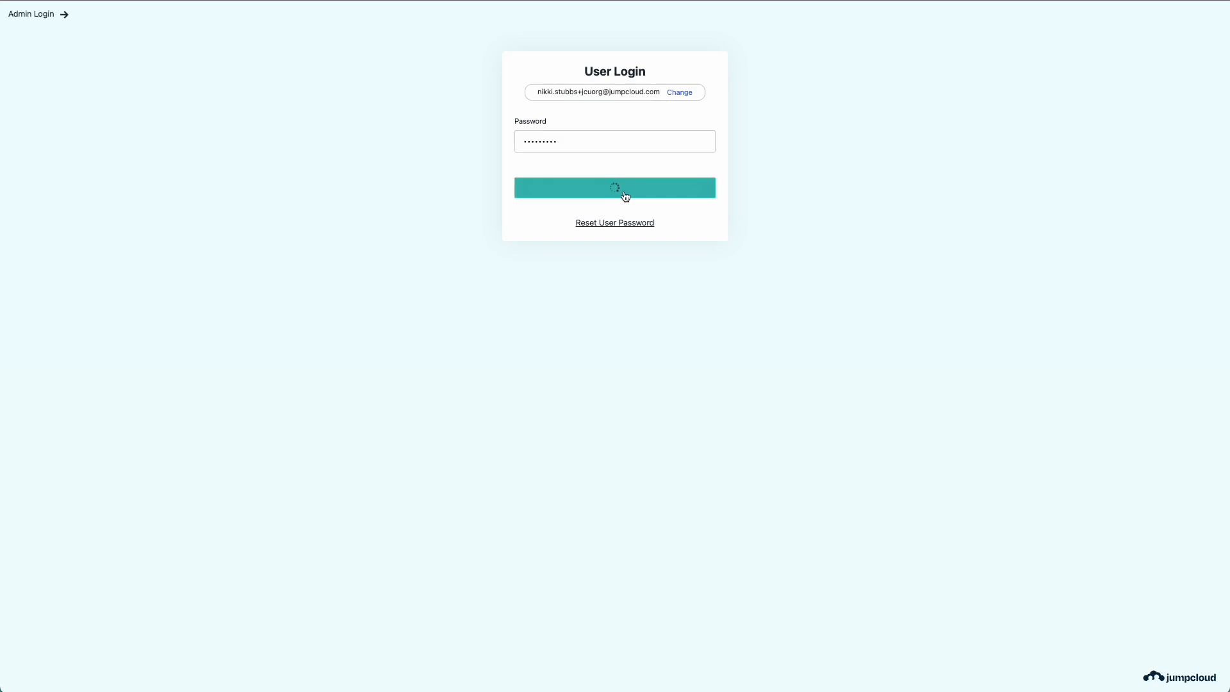
pyautogui.click(614, 187)
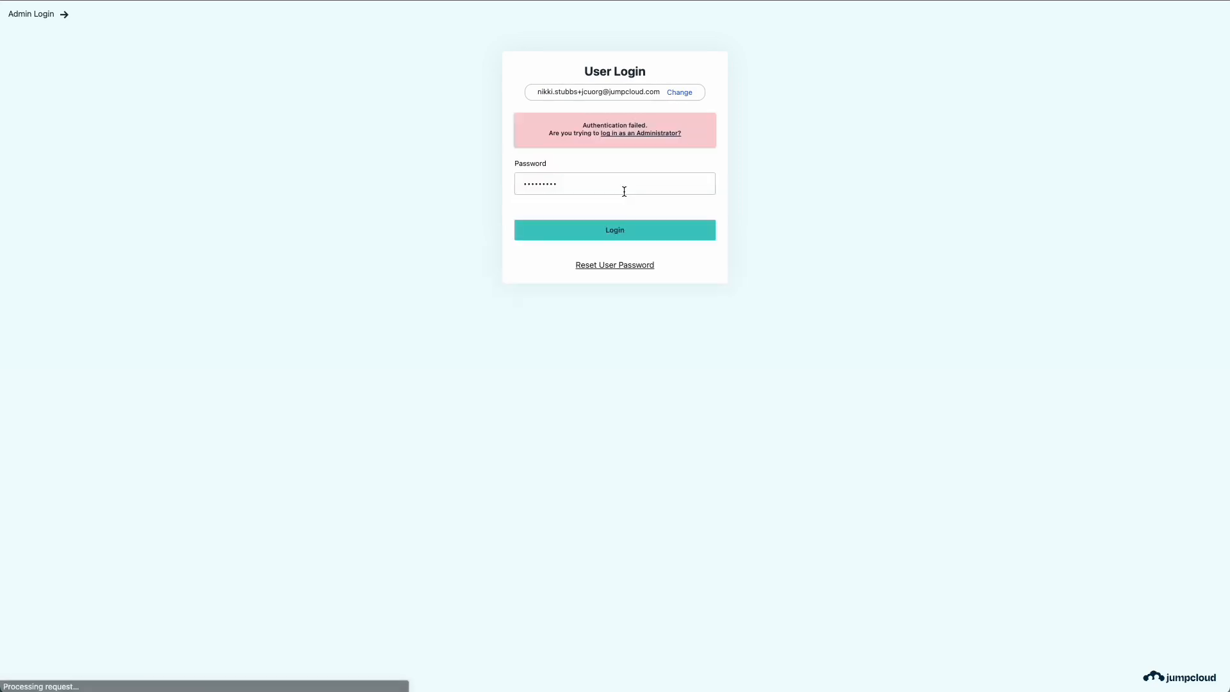
pyautogui.click(614, 230)
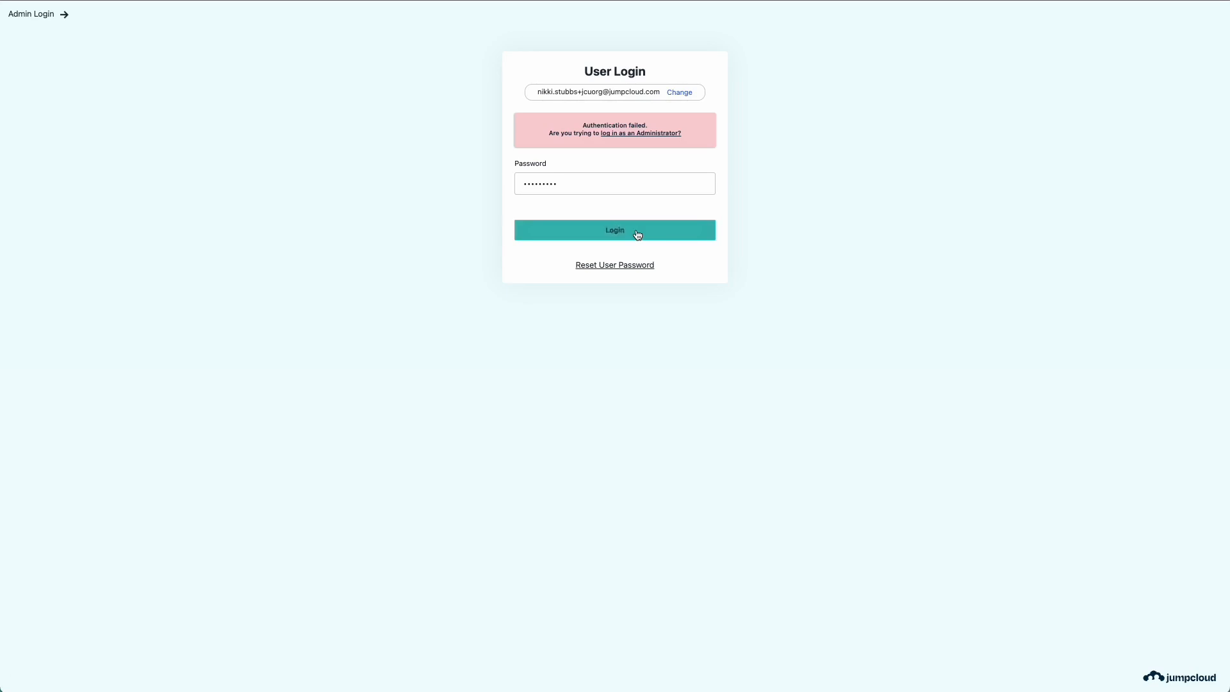
pyautogui.click(614, 230)
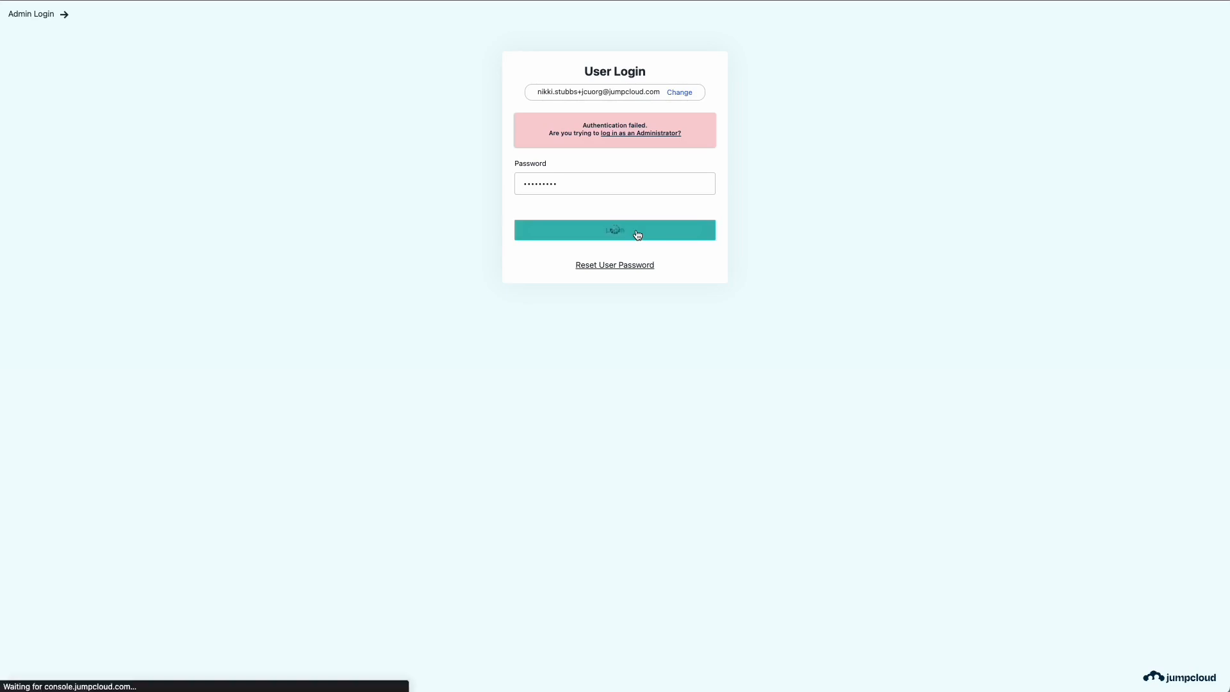
pyautogui.click(615, 230)
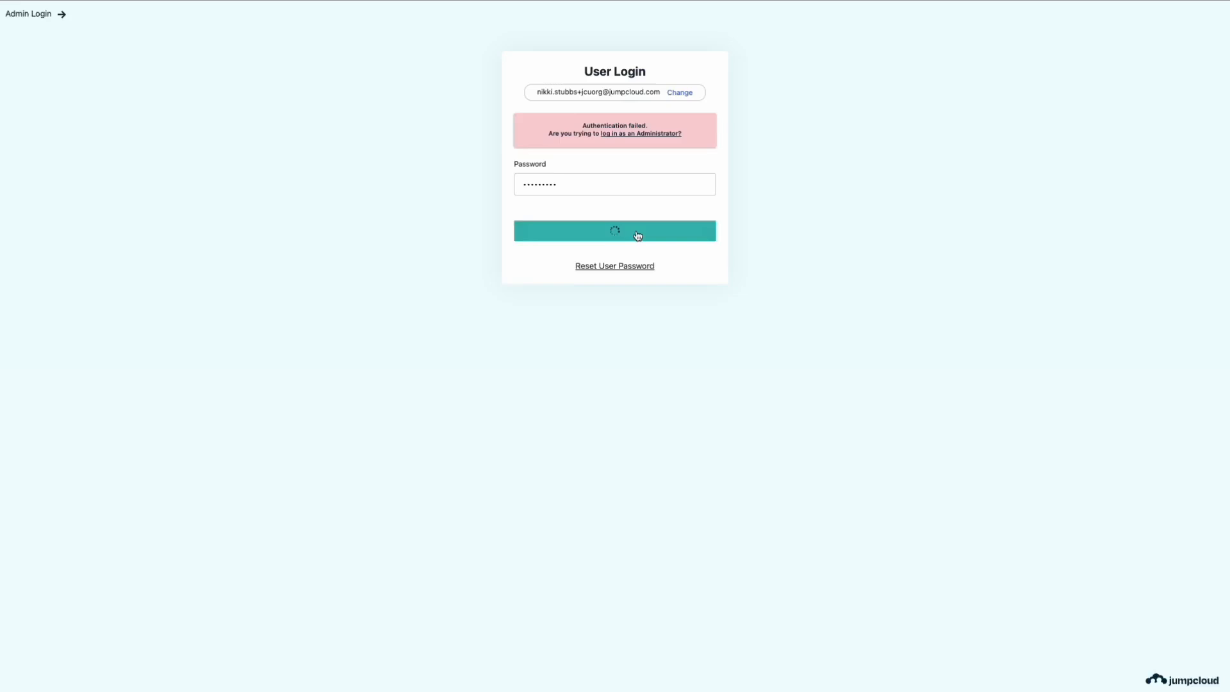
pyautogui.click(614, 230)
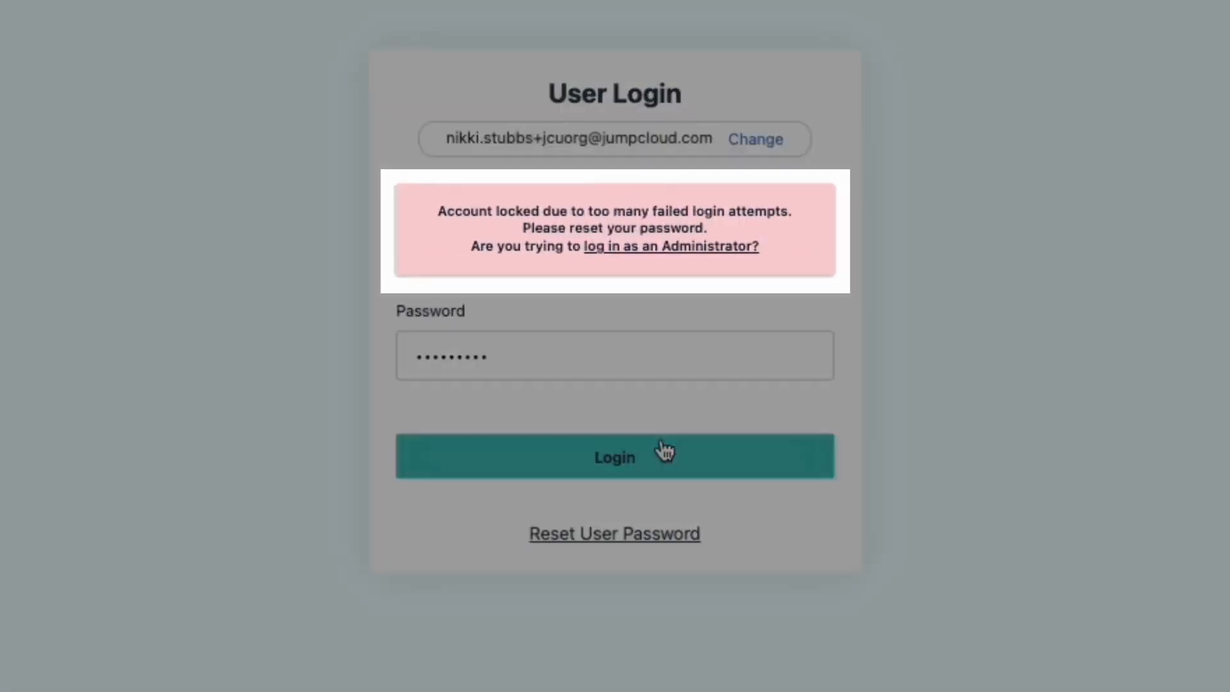
pyautogui.click(614, 456)
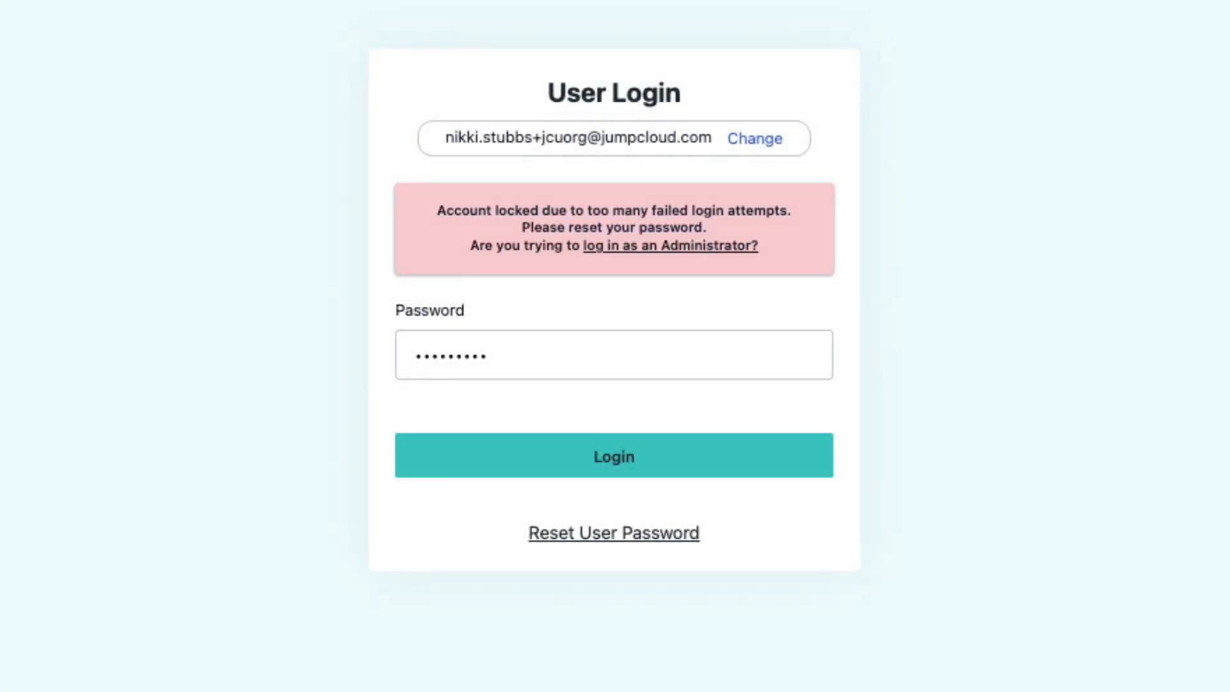
pyautogui.click(614, 532)
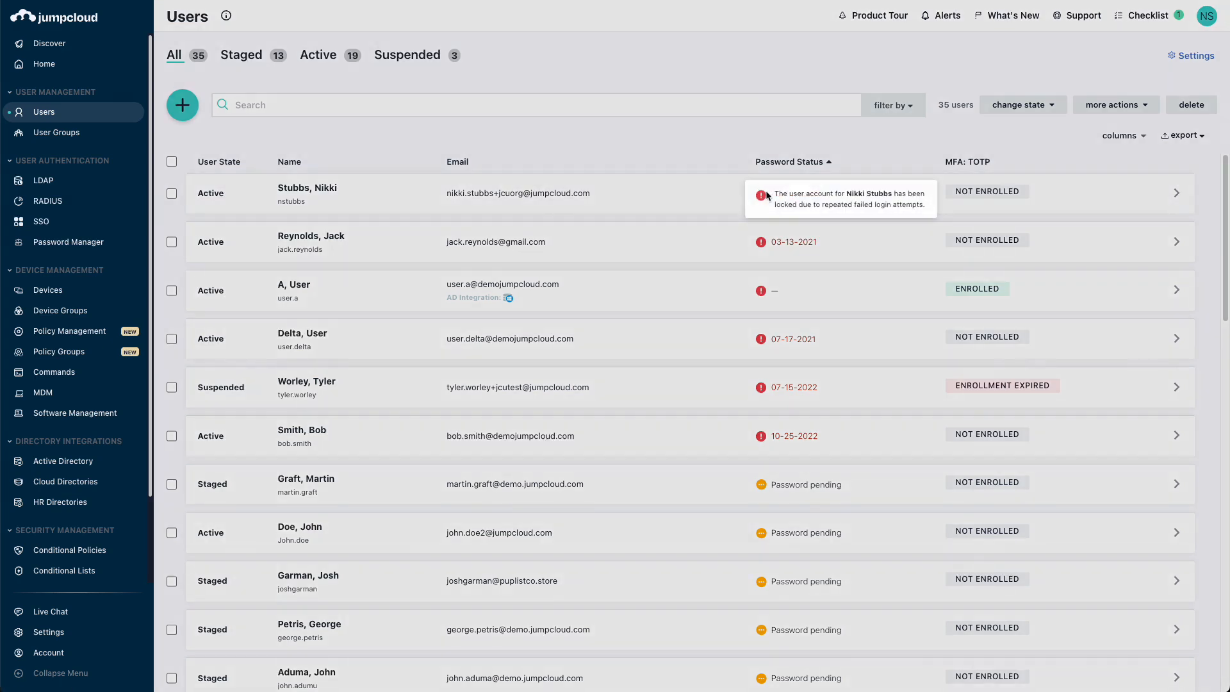
pyautogui.click(328, 193)
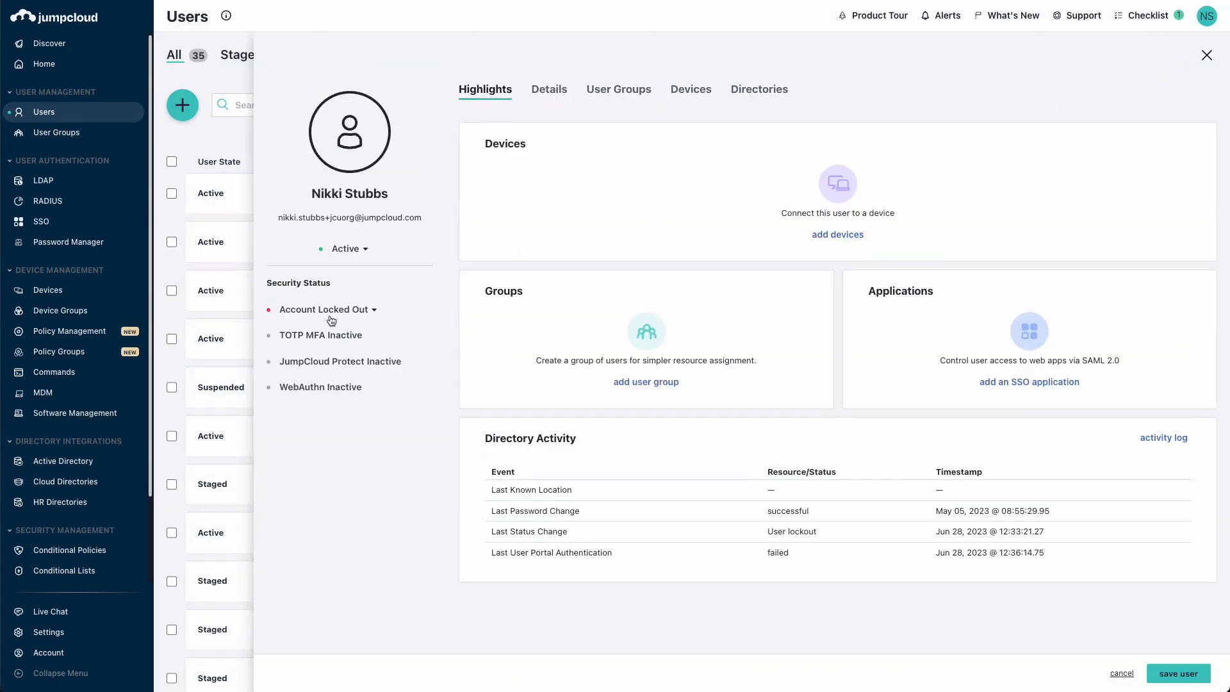
pyautogui.click(325, 309)
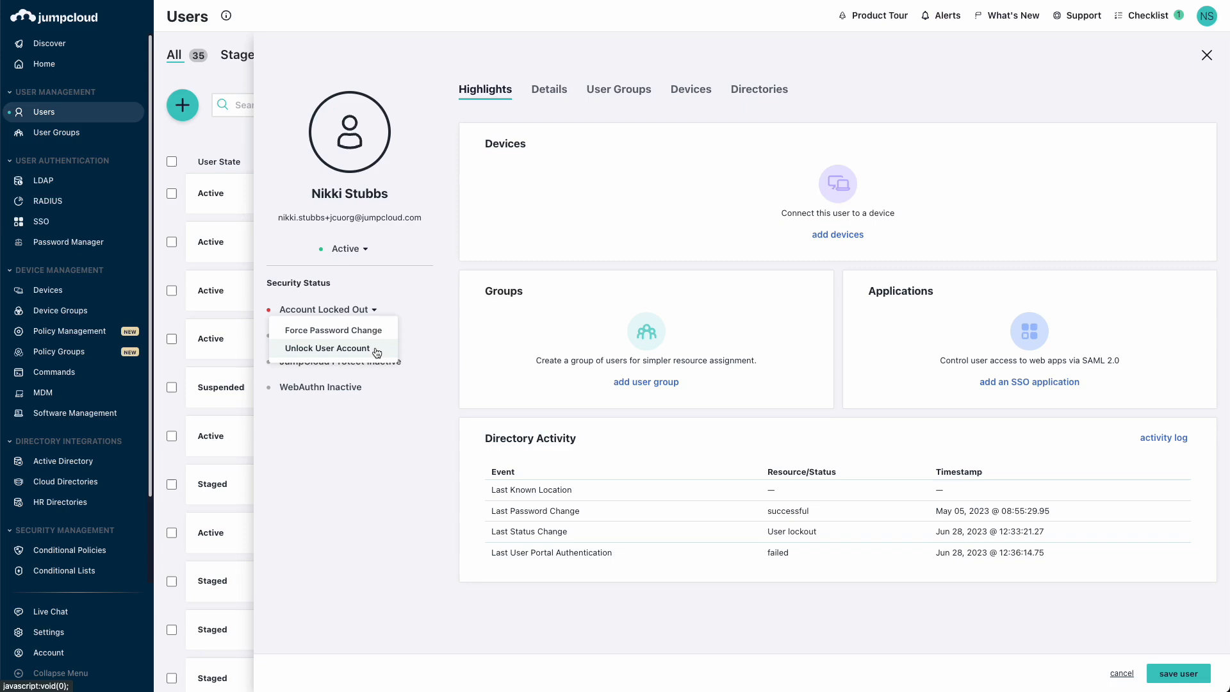
pyautogui.click(330, 347)
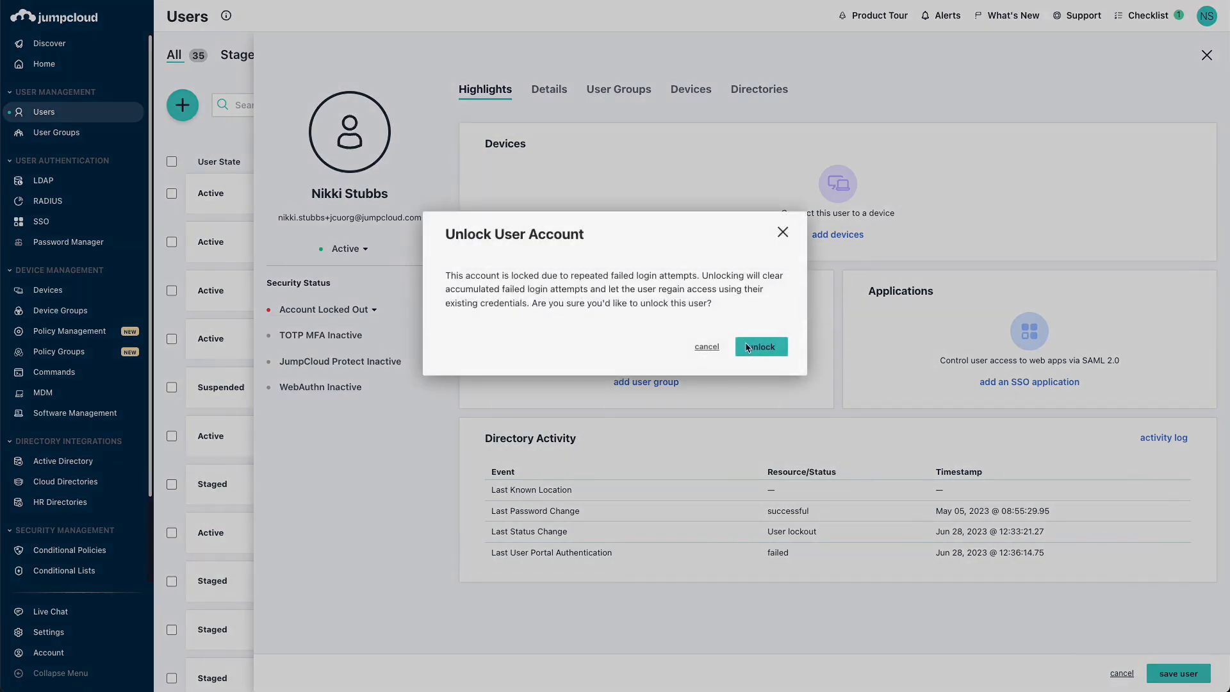
pyautogui.click(759, 347)
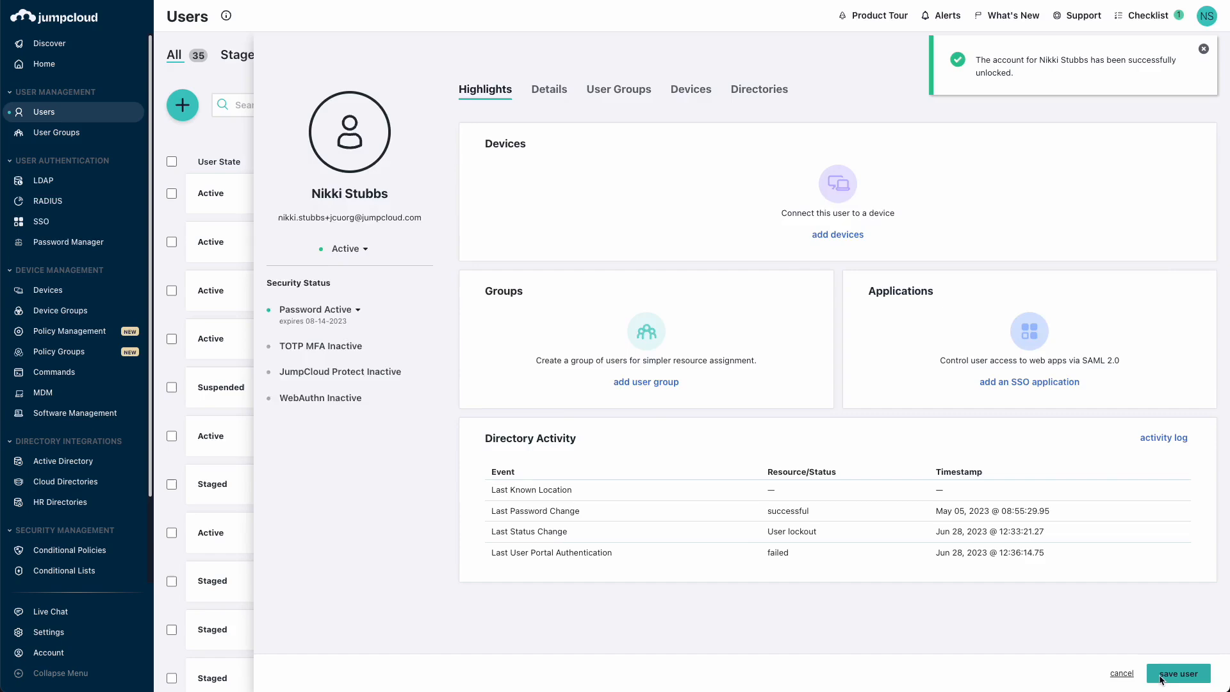
pyautogui.click(1178, 674)
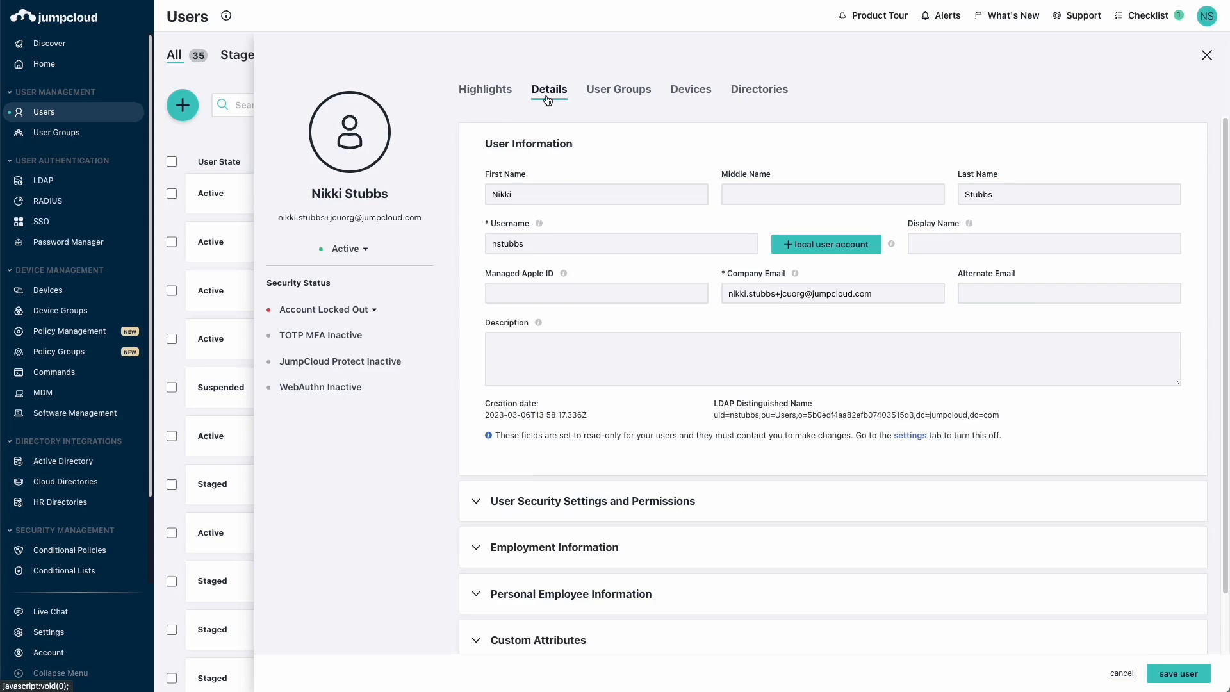
# Expand User Security Settings and Permissions on the Details view and start Reset Password.
pyautogui.click(593, 500)
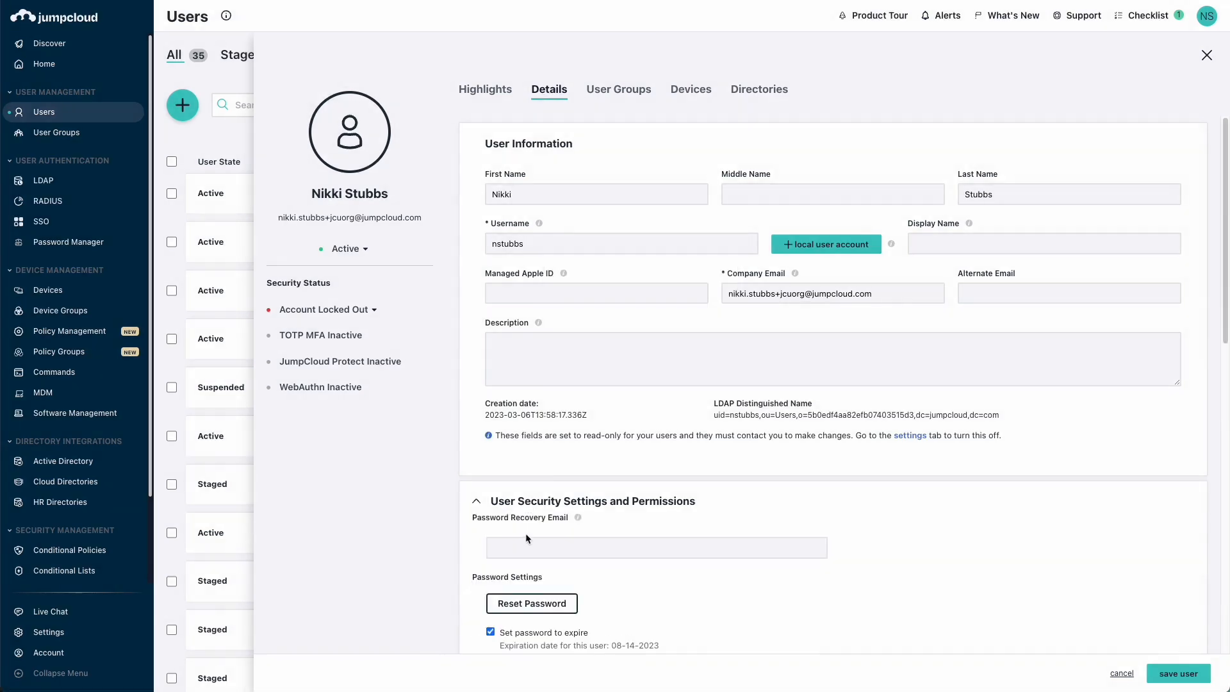
pyautogui.click(531, 603)
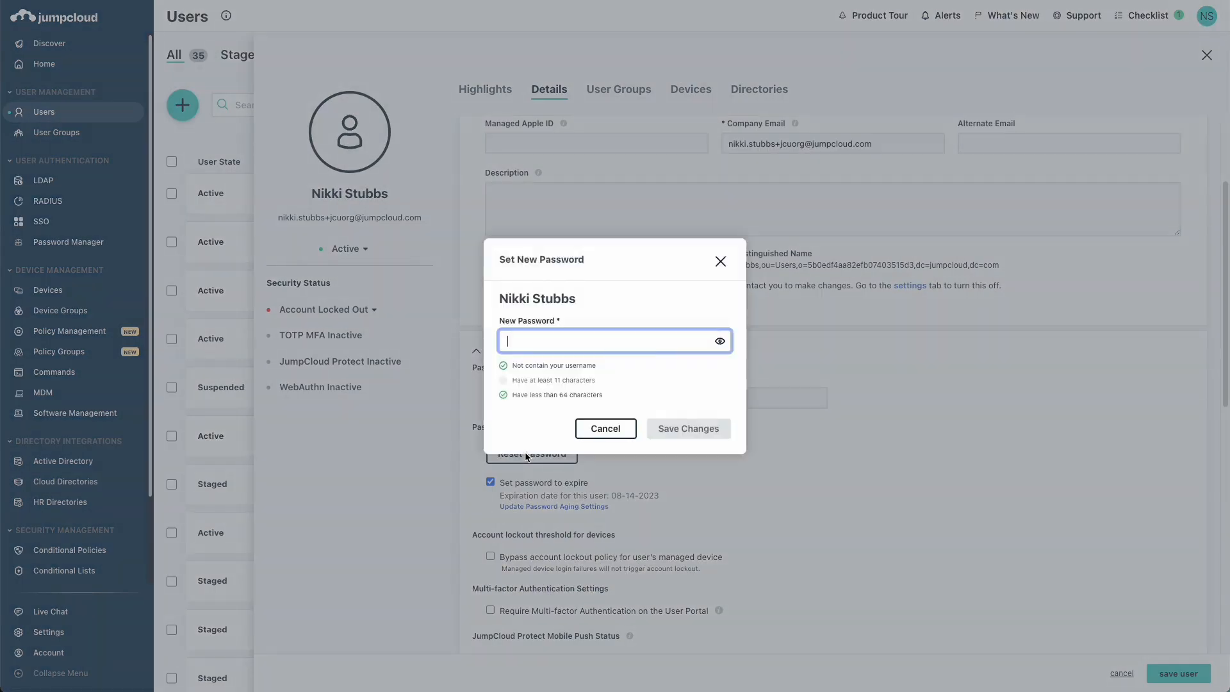
pyautogui.click(688, 428)
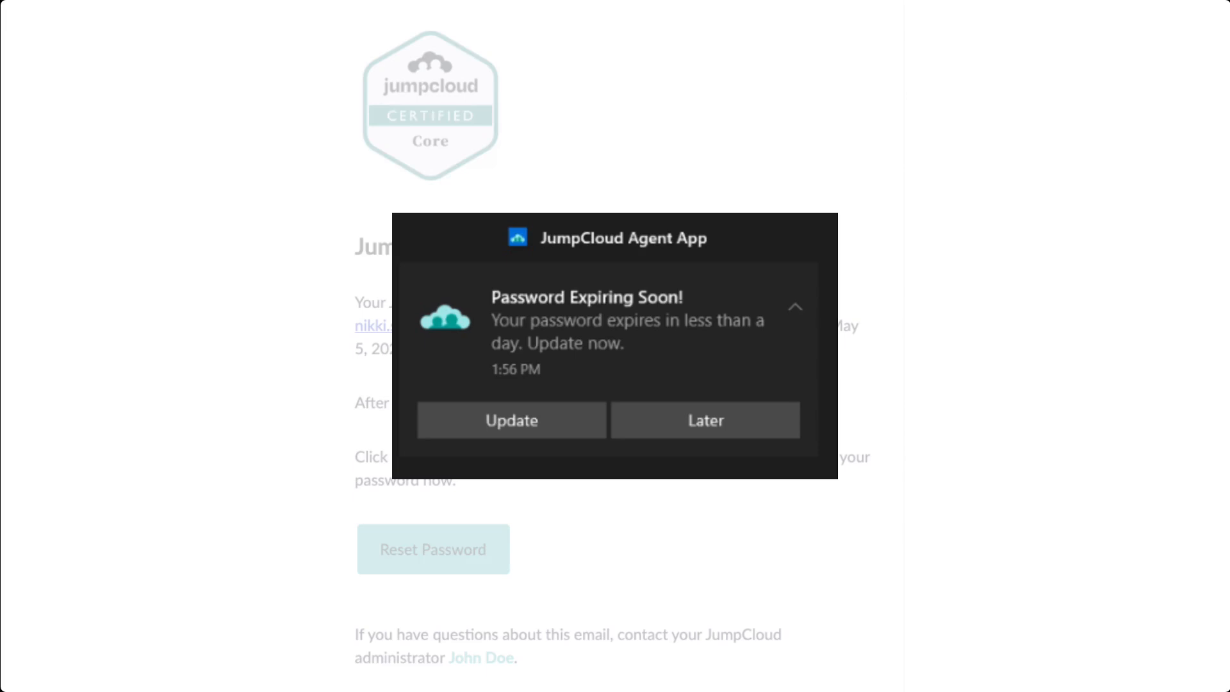
# Step through the 'Password Expiring Soon' agent notification, warning email and expiry prompt page.
pyautogui.click(703, 420)
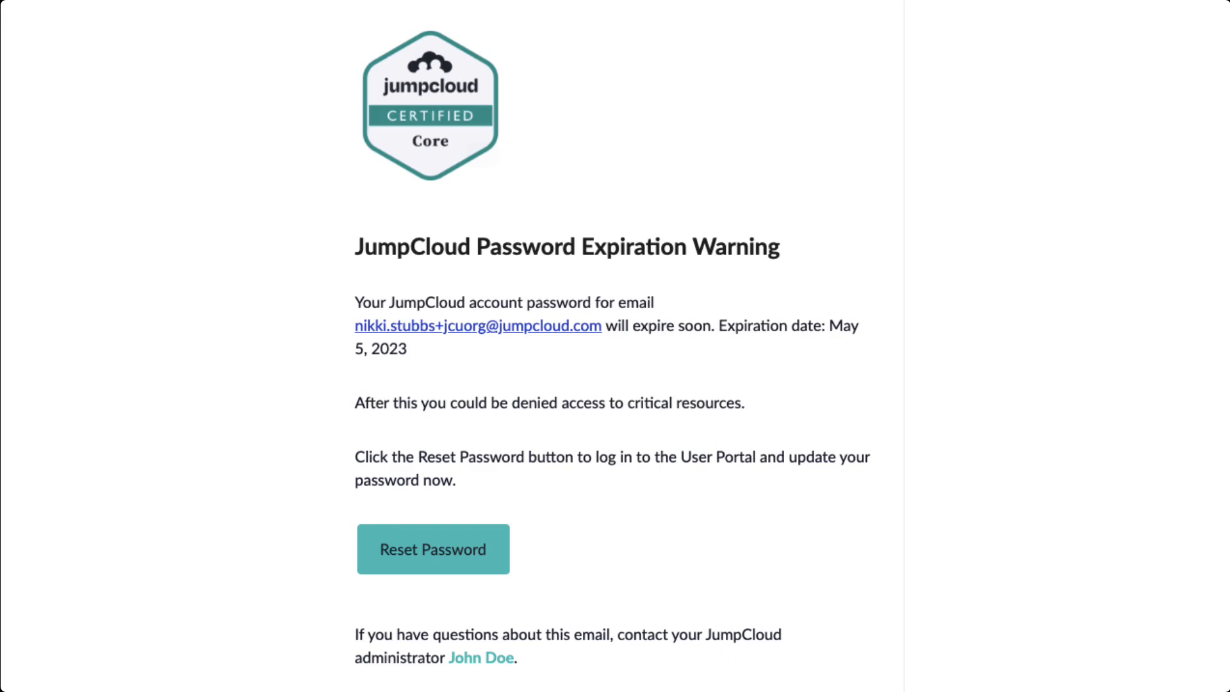
pyautogui.click(432, 548)
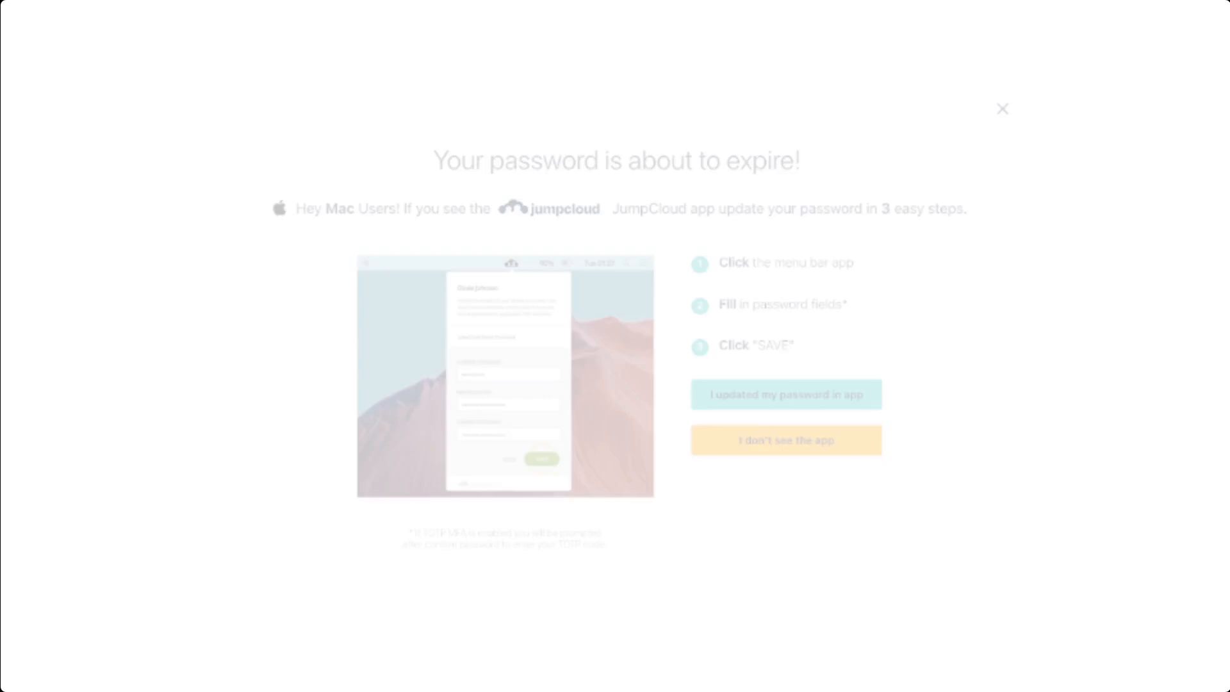
pyautogui.click(1002, 108)
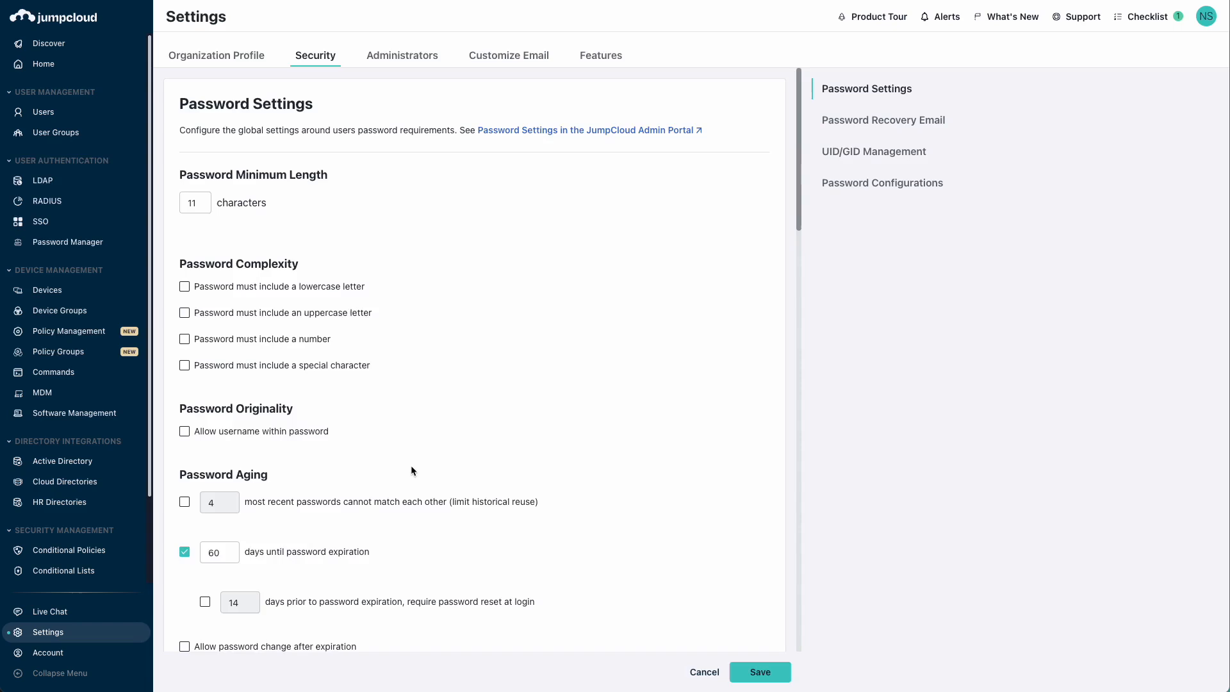
# Enable 'Allow password change after expiration' under Password Aging and confirm with Continue.
pyautogui.scroll(-3)
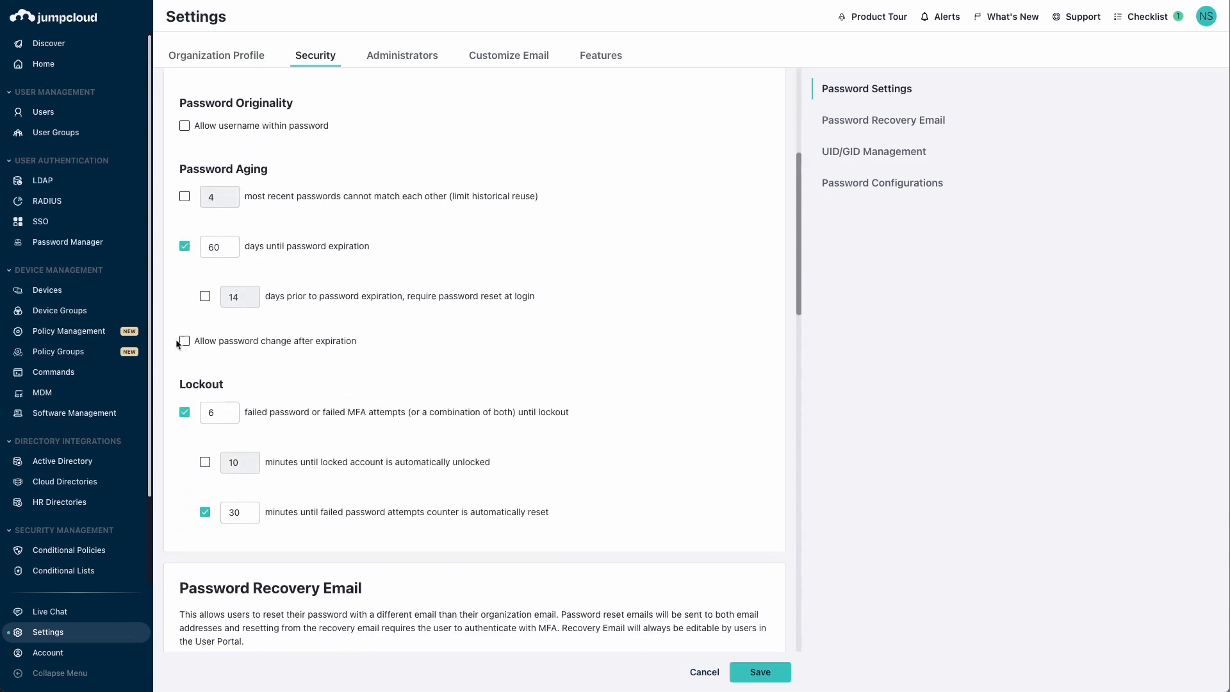
pyautogui.click(184, 340)
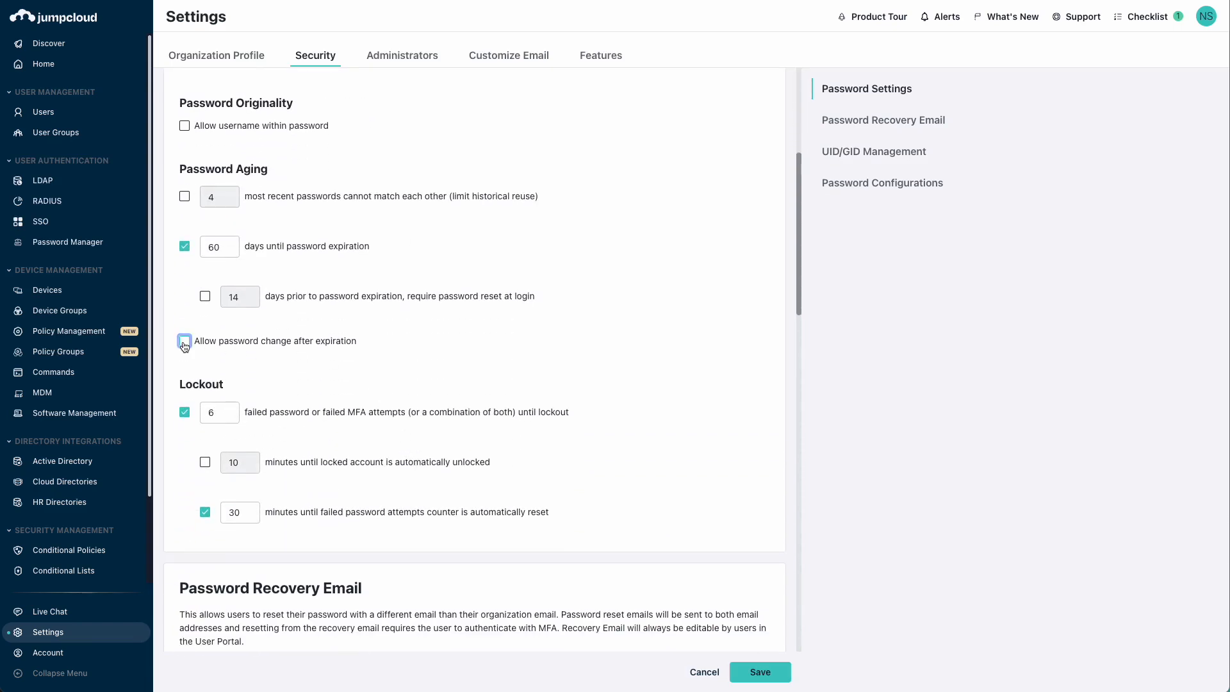
pyautogui.click(185, 345)
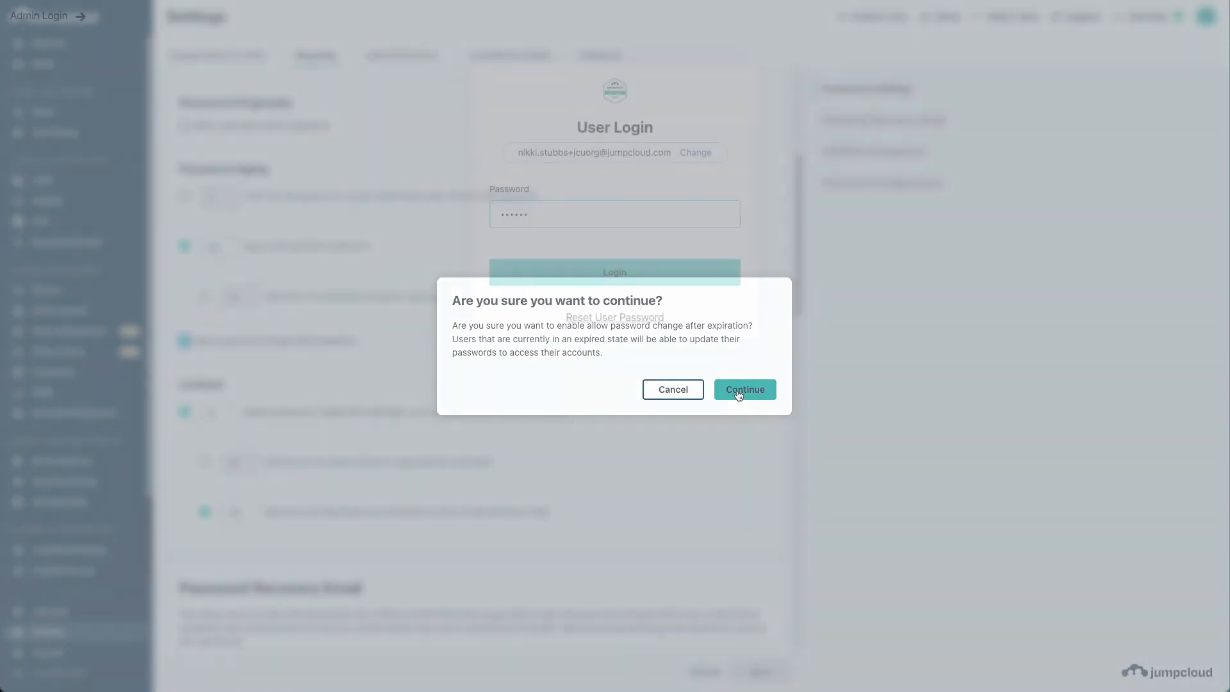
pyautogui.click(744, 389)
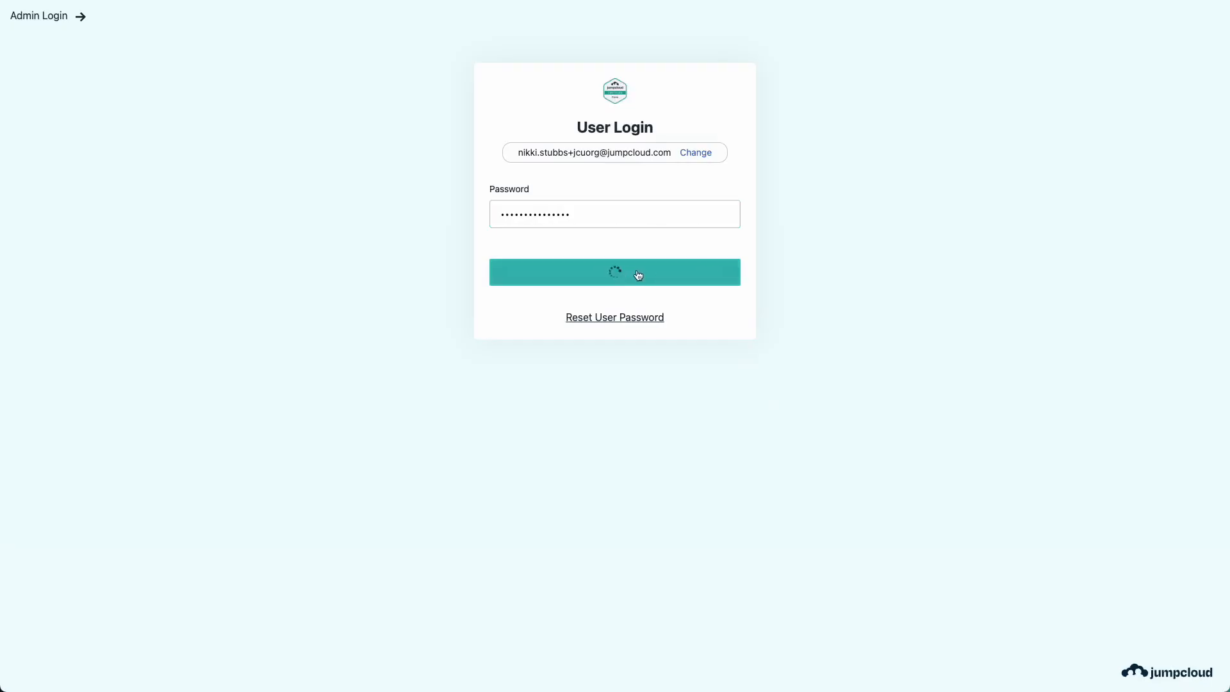
# Sign in to the User Portal and update the expired password with current and new passwords.
pyautogui.click(614, 272)
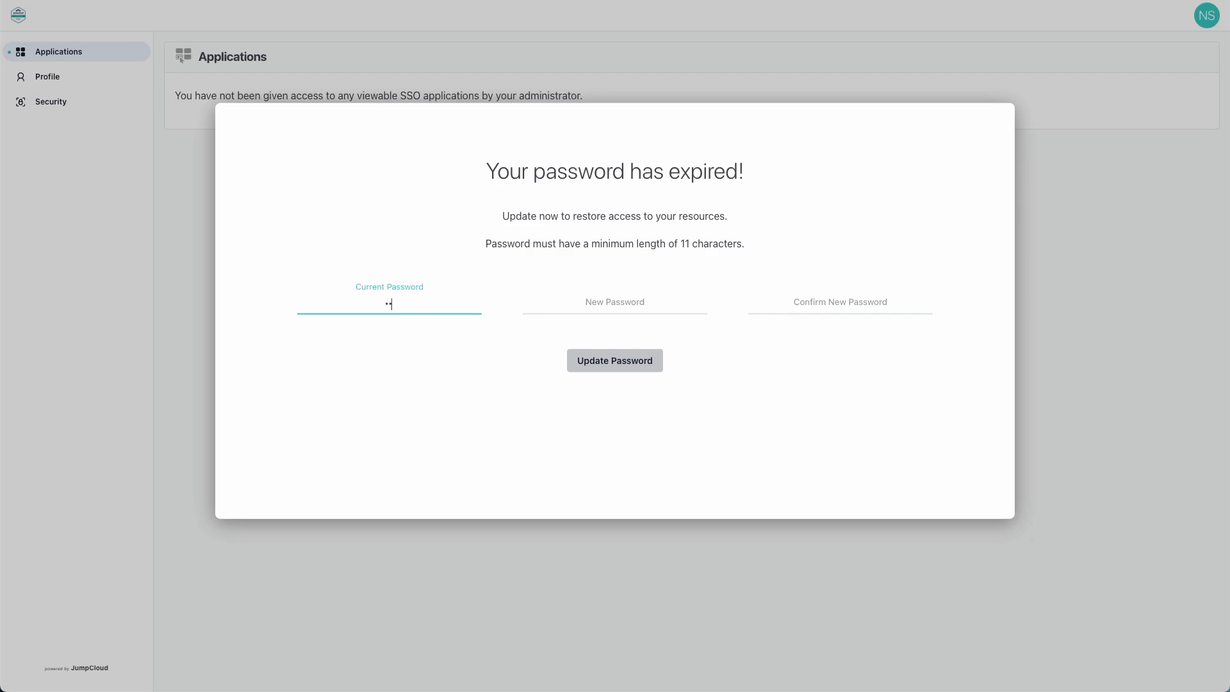
pyautogui.click(614, 303)
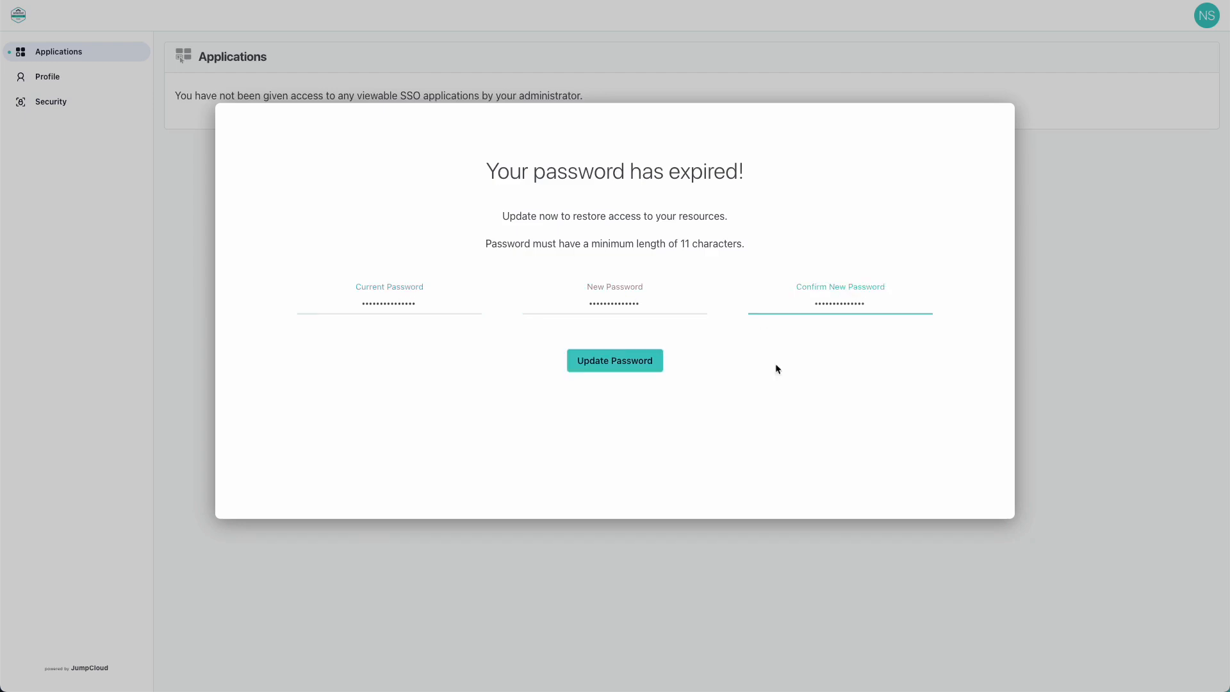
pyautogui.click(614, 360)
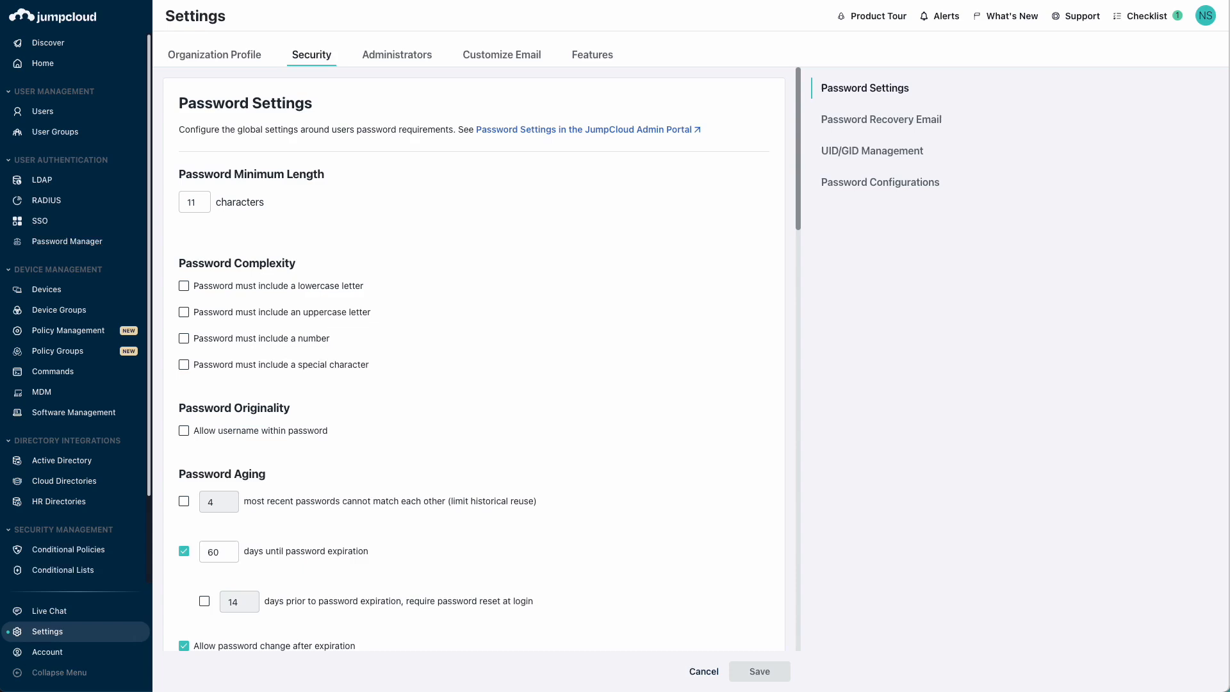
# Enable requiring a password reset at login 14 days before expiration.
pyautogui.scroll(-3)
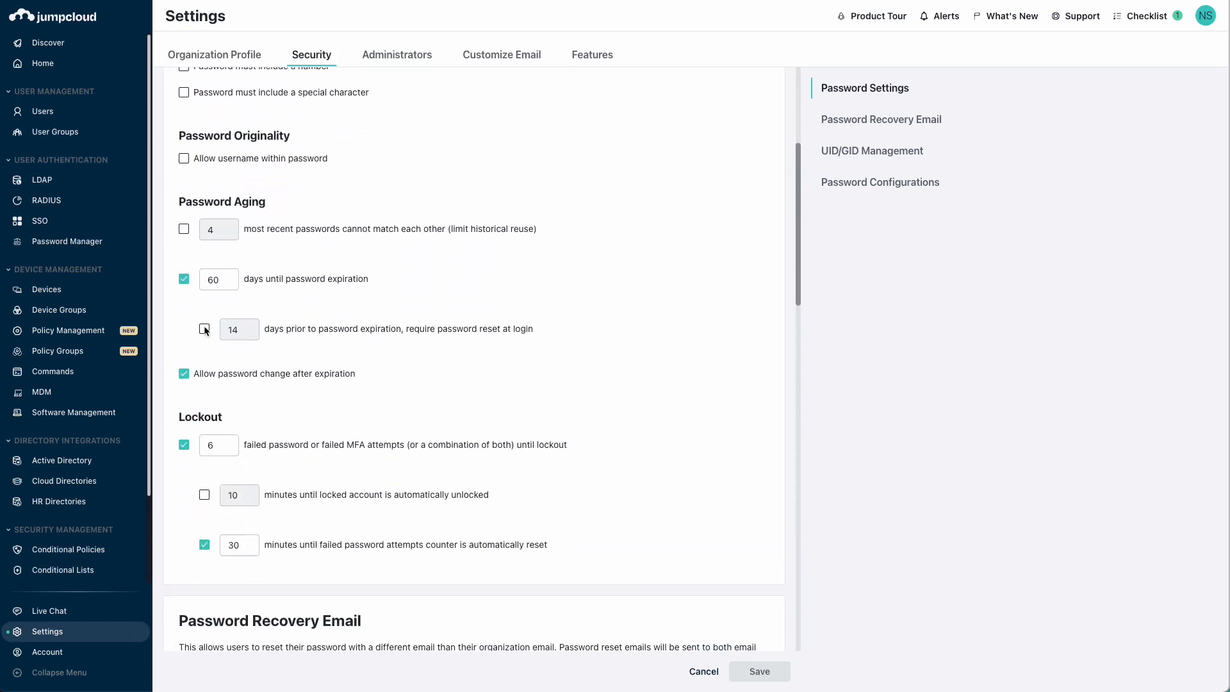
pyautogui.click(204, 328)
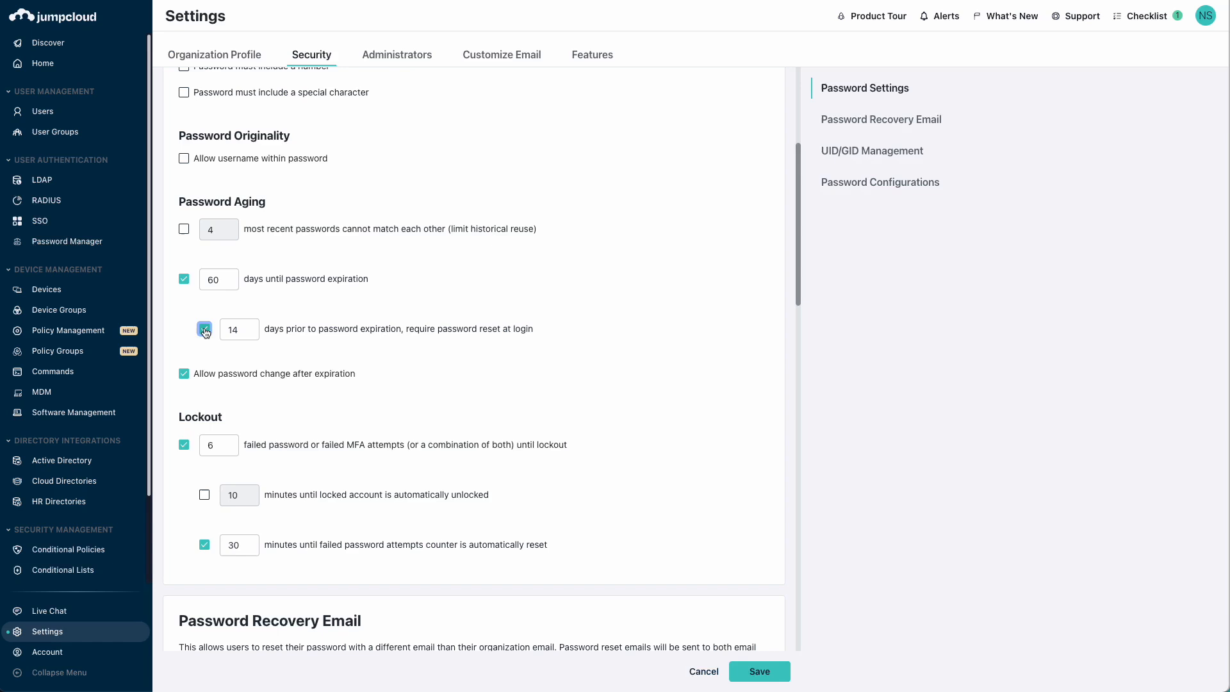